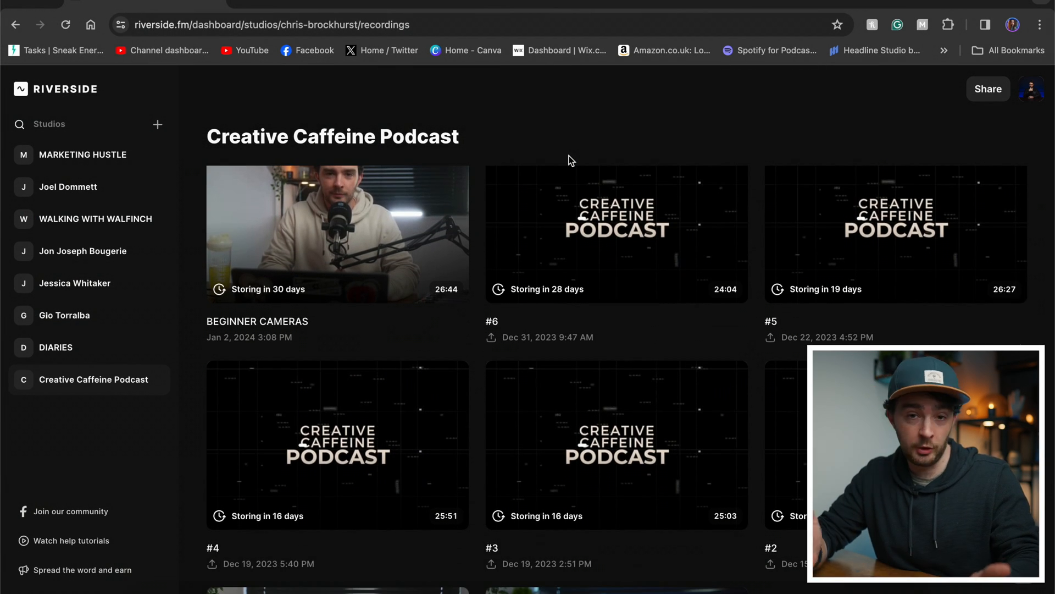
- Scroll through the Creative Caffeine recordings to find the interview
scroll("down", 3)
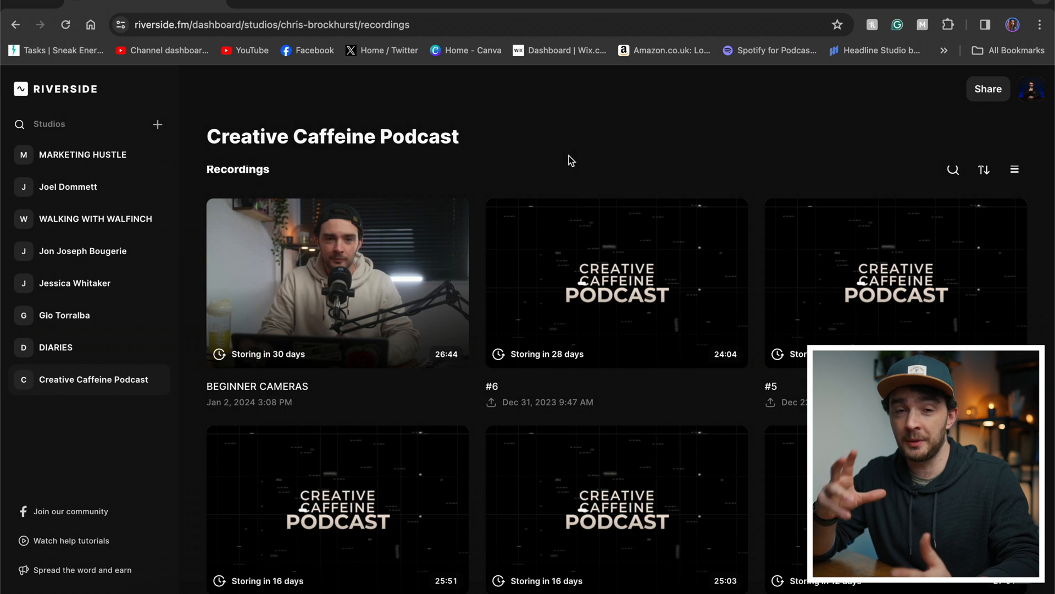
scroll("down", 3)
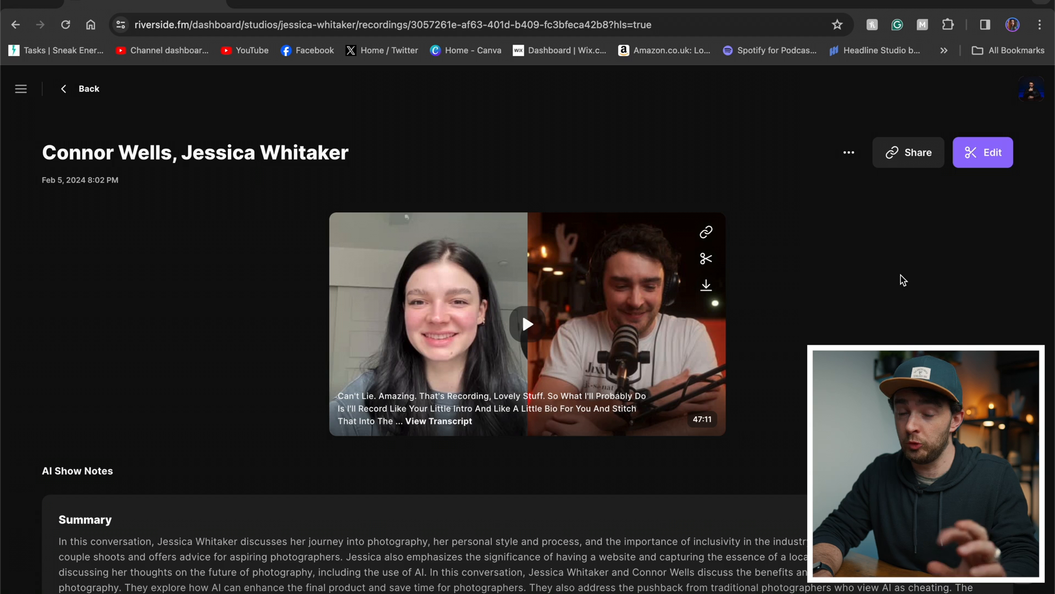
left_click(983, 152)
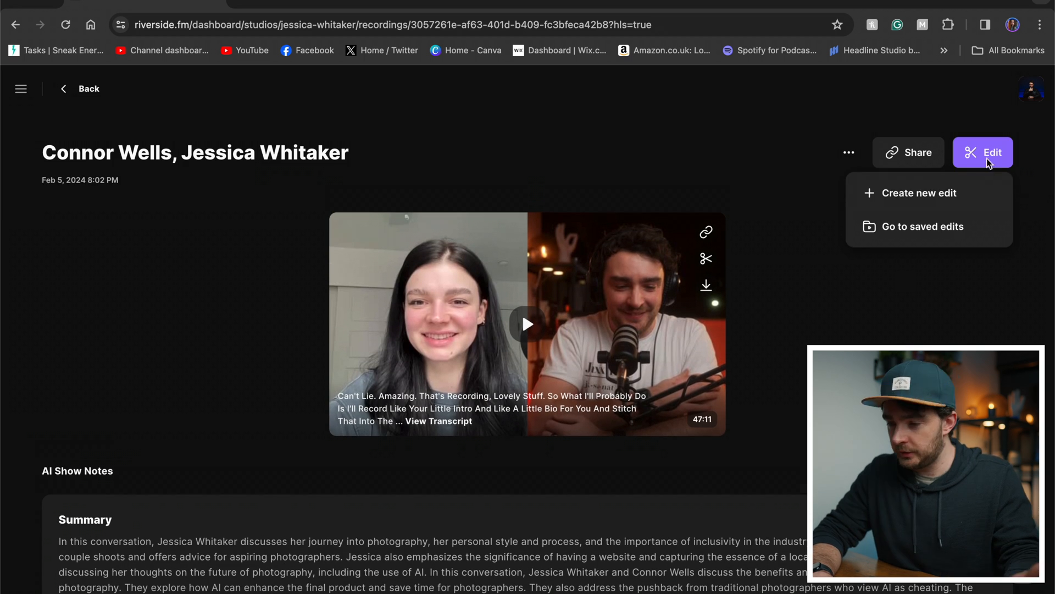
left_click(919, 192)
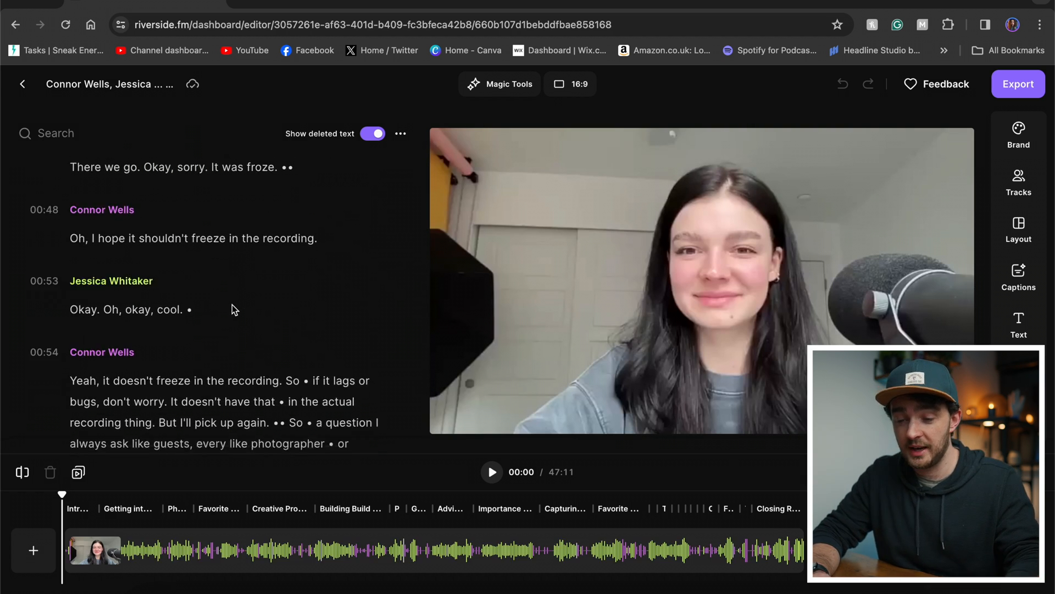
scroll("down", 3)
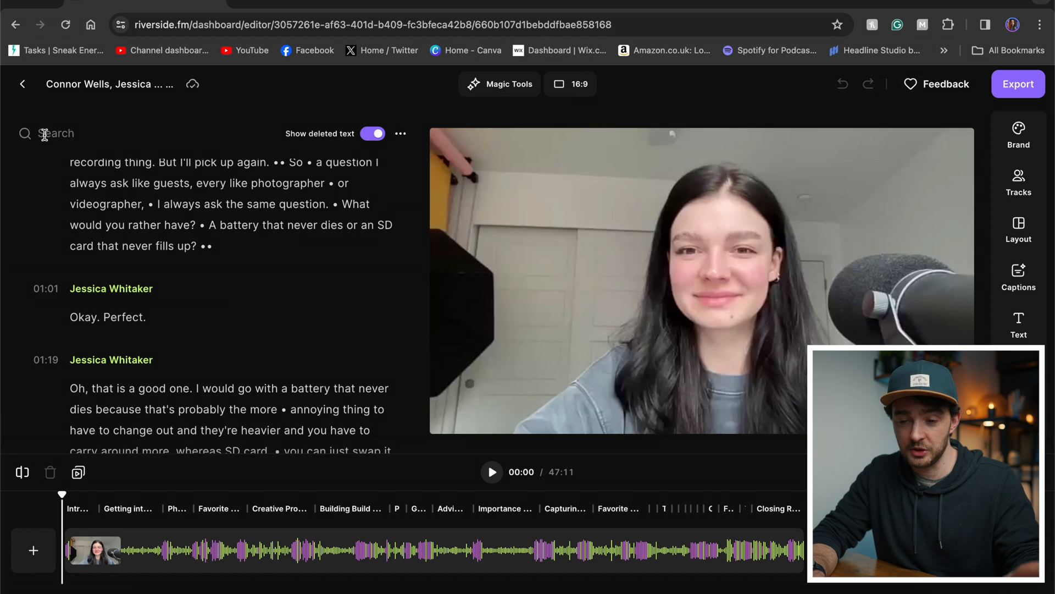
- Search the transcript for 'canon' and jump to the second mention at 9:31
type("canon")
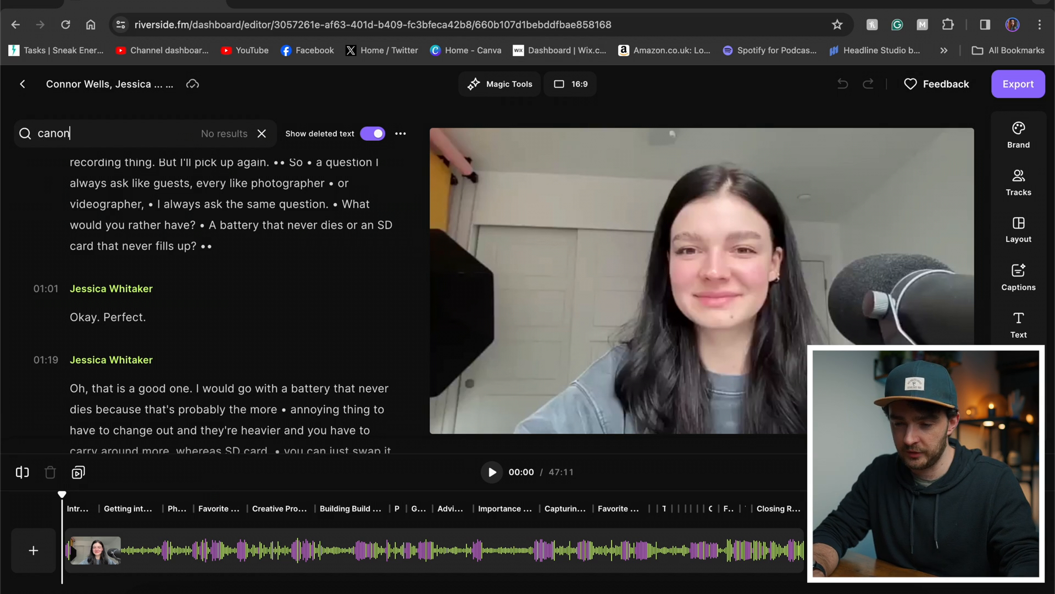
key("Enter")
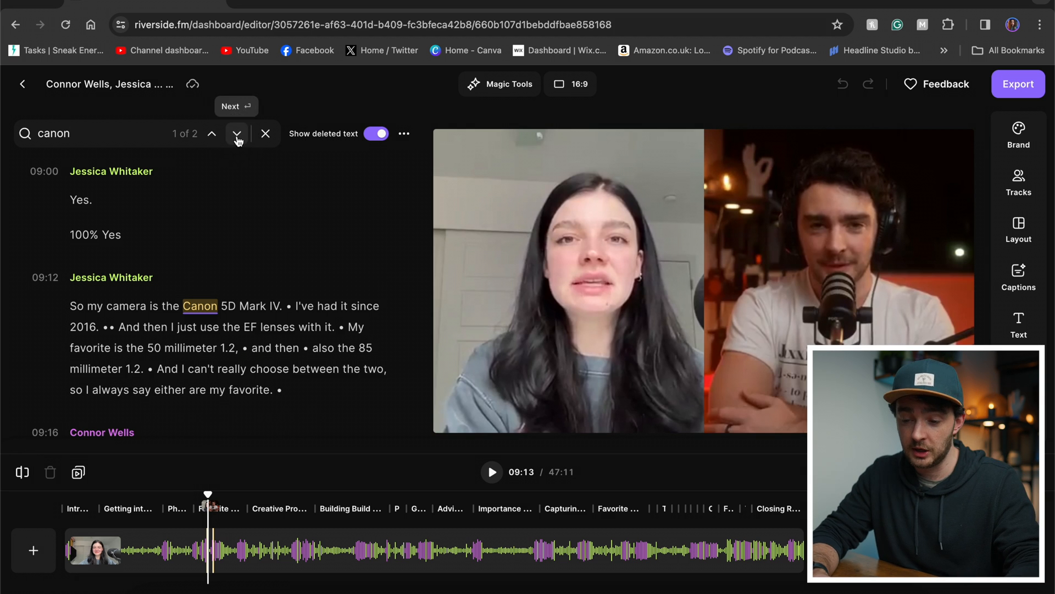
left_click(236, 133)
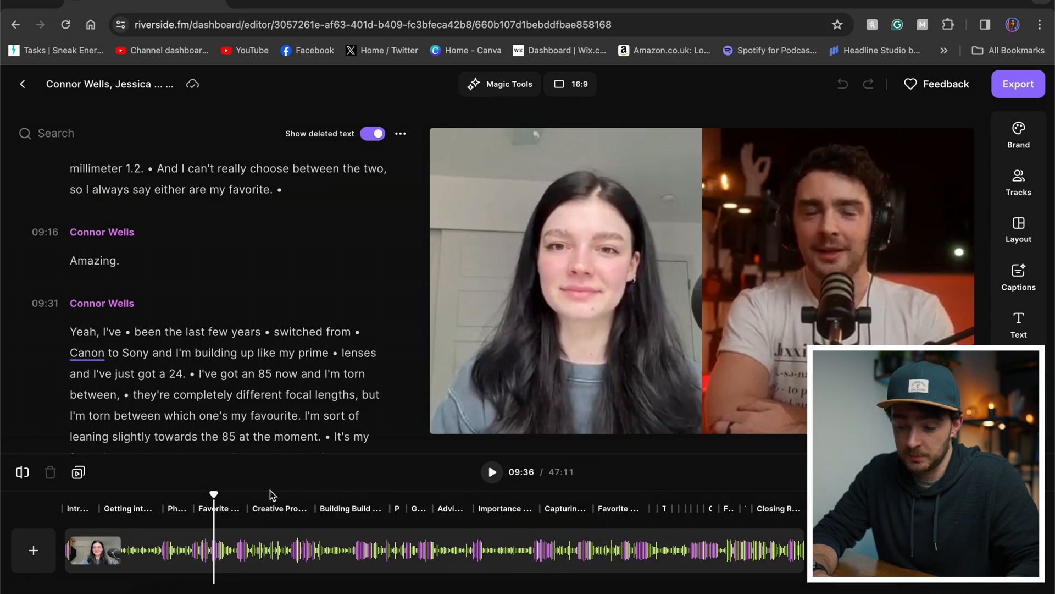
mouse_move(270, 507)
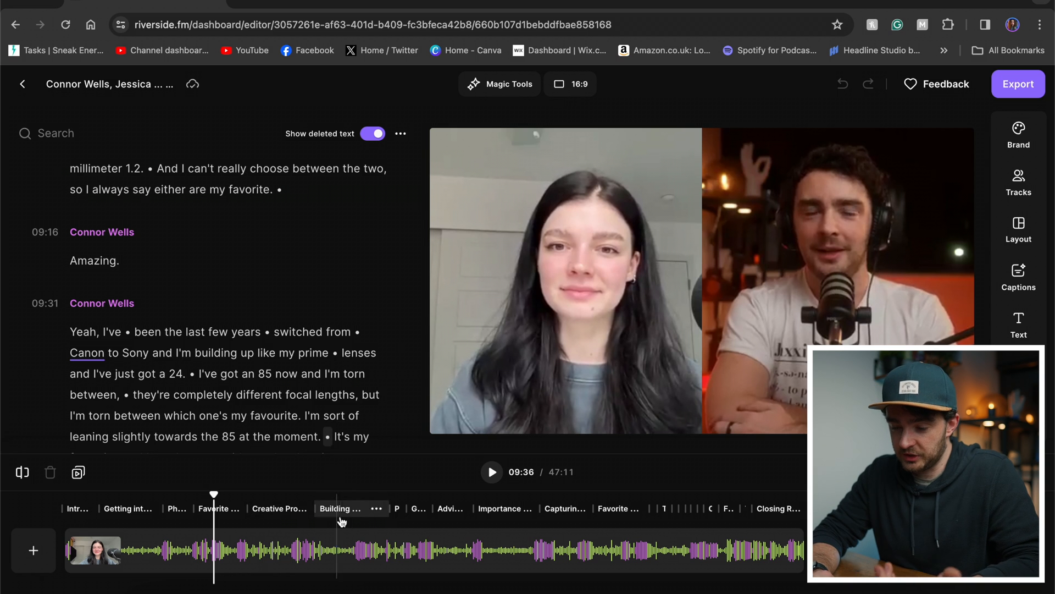
- At 18:09, use the Grid layout with Fit video ratio, spacing and round corners
left_click(349, 508)
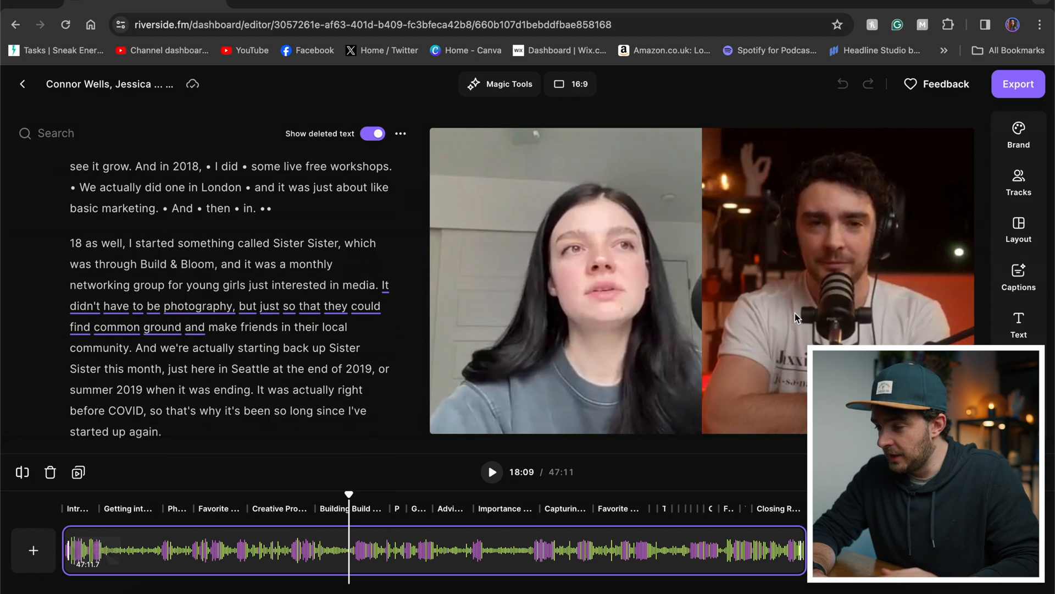
left_click(1018, 229)
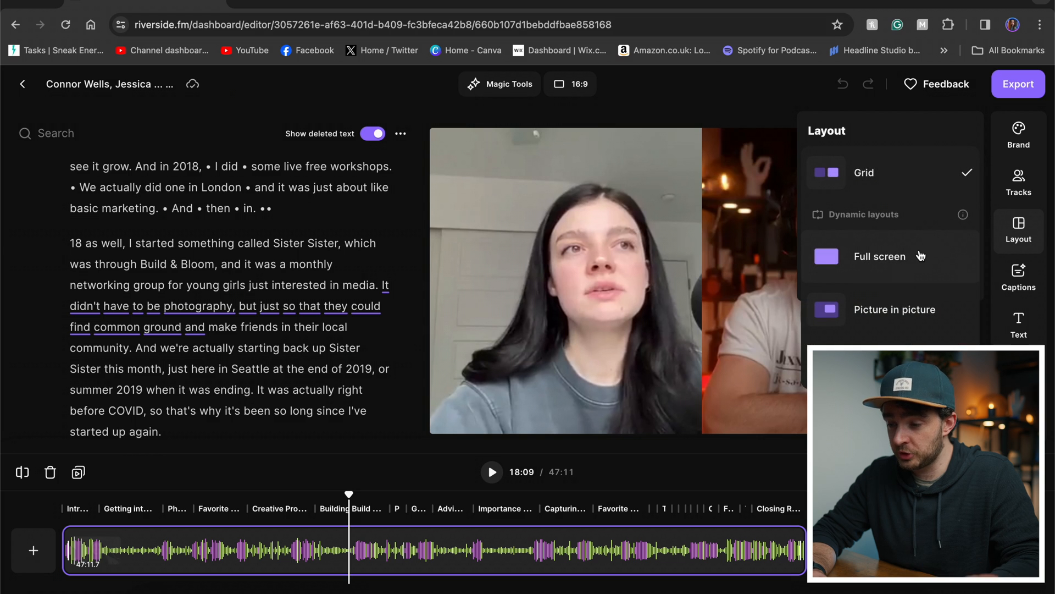
left_click(879, 255)
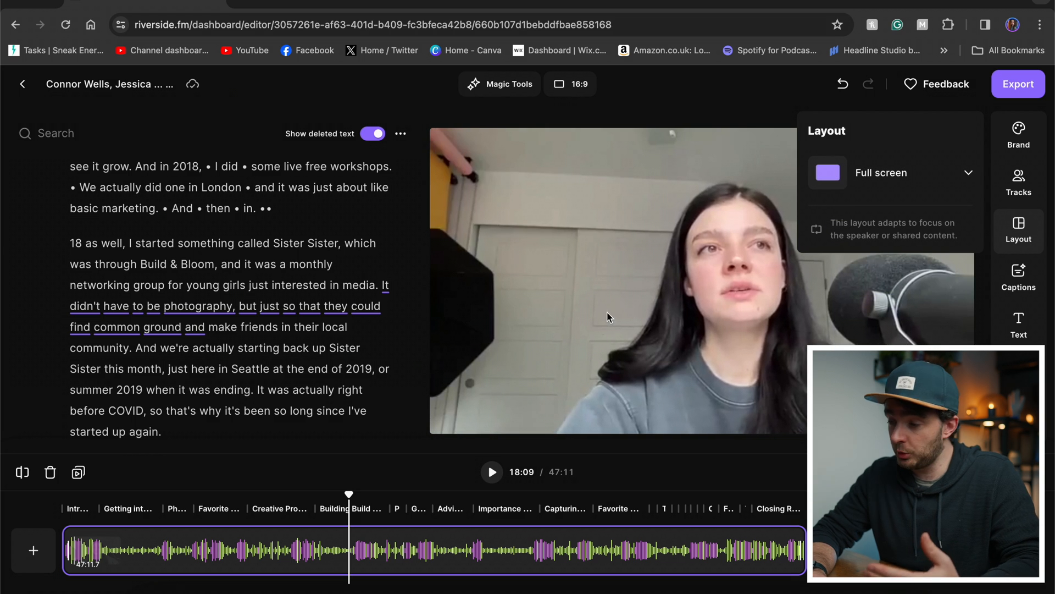
left_click(891, 172)
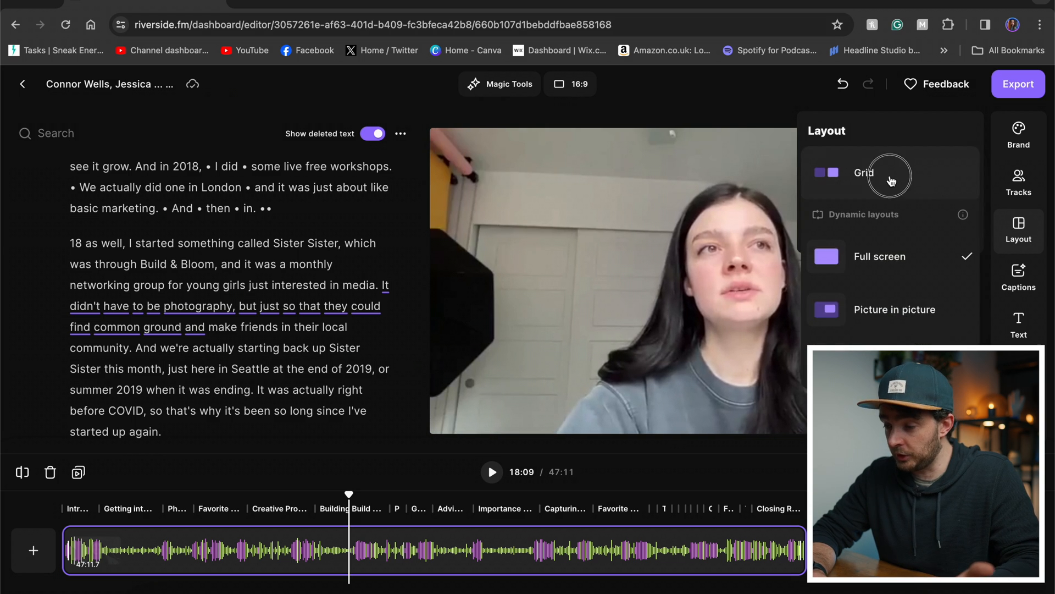
left_click(864, 172)
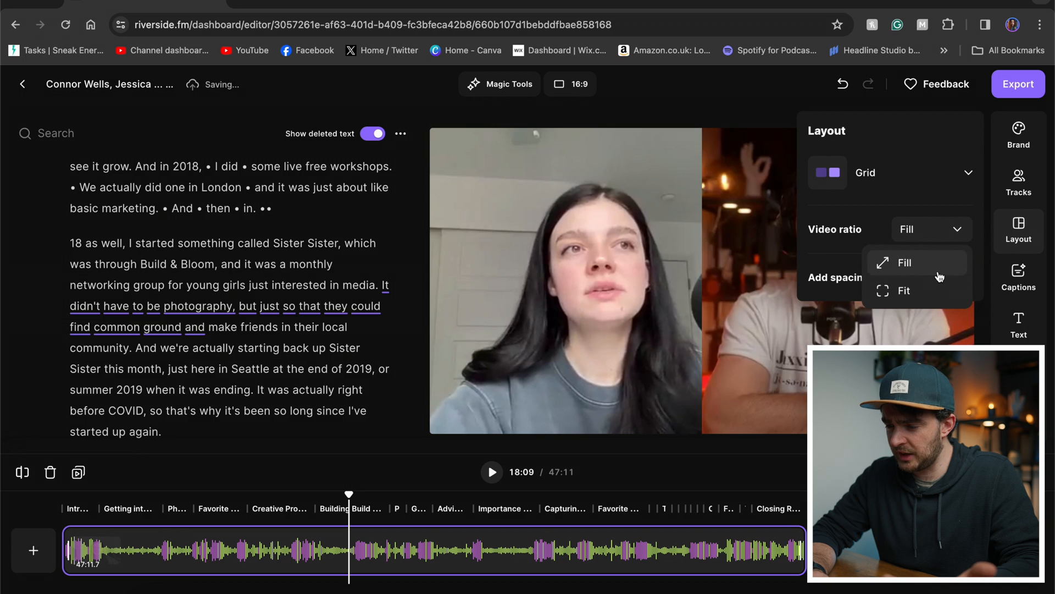
left_click(904, 290)
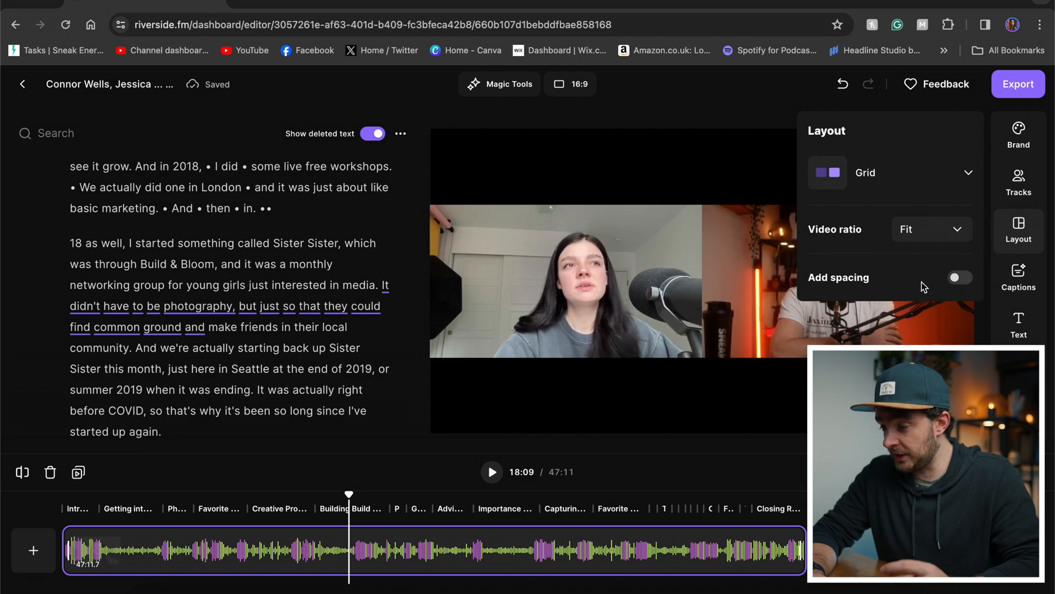
left_click(959, 277)
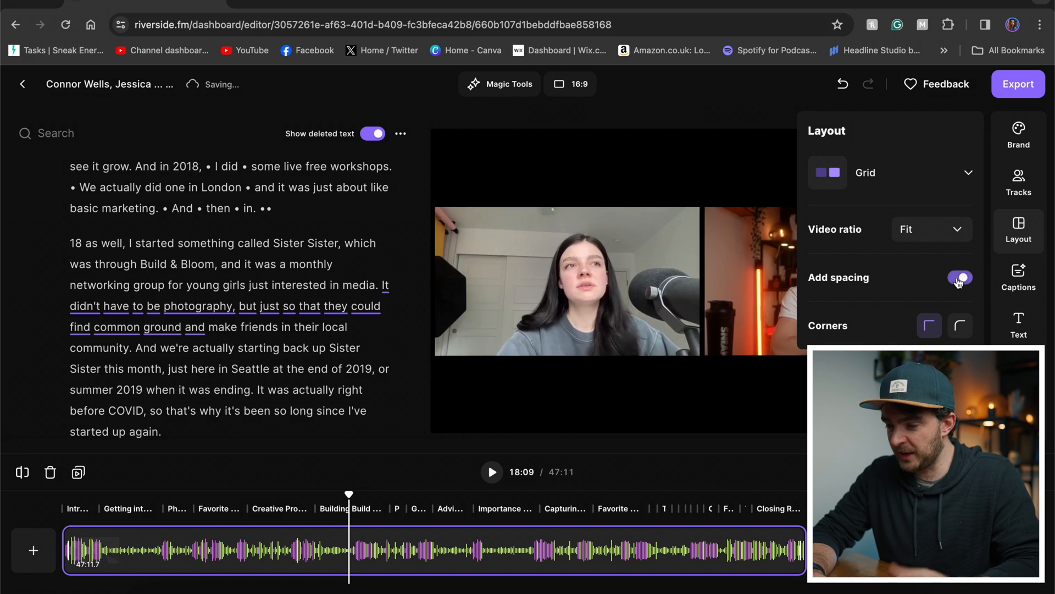
left_click(959, 325)
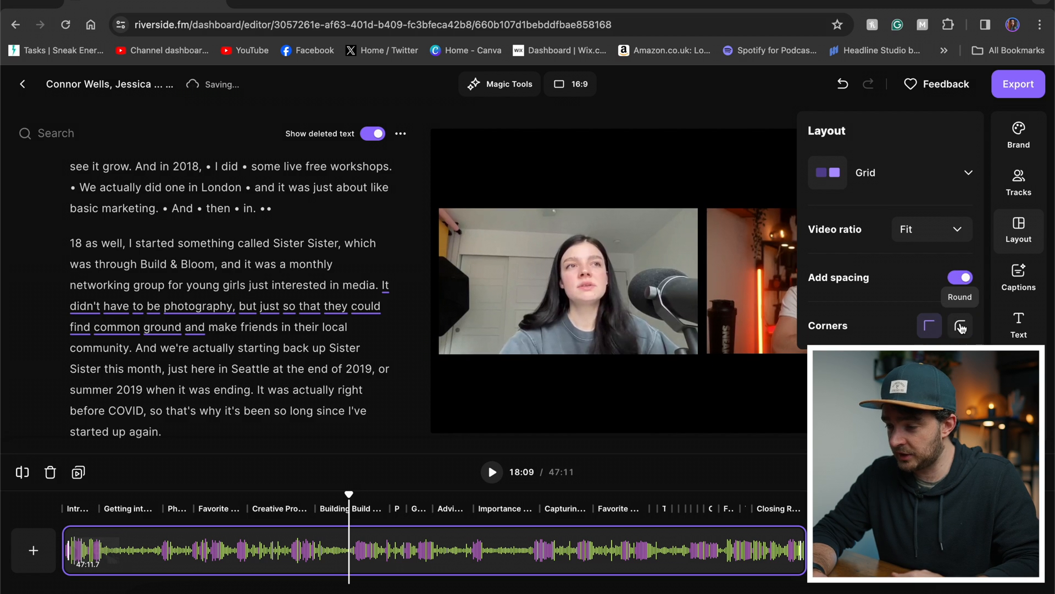
left_click(1019, 136)
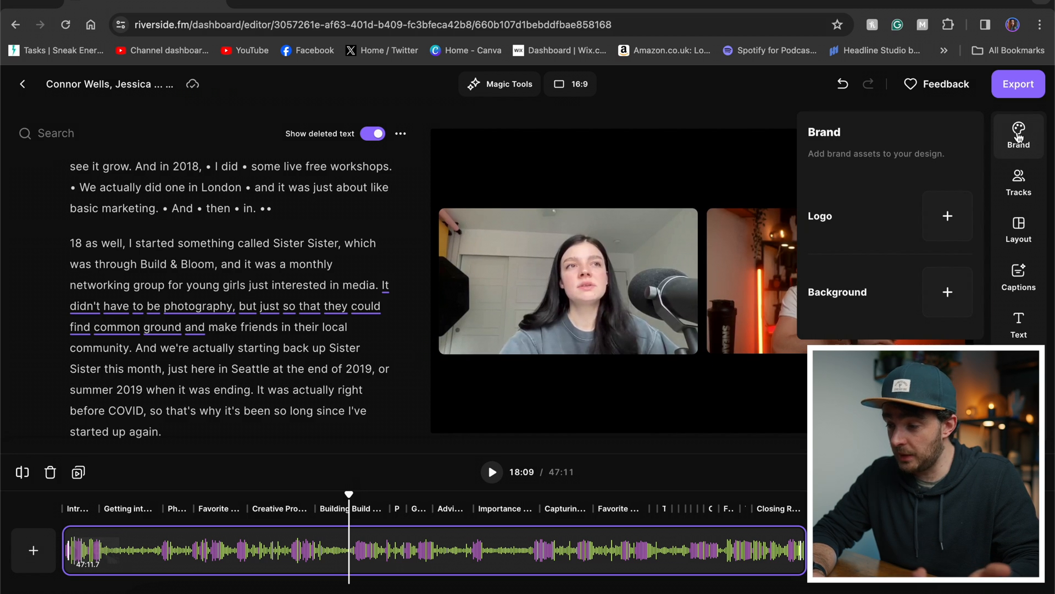
- Put a dark patterned background behind the two speakers and bring up export quality choices
left_click(947, 291)
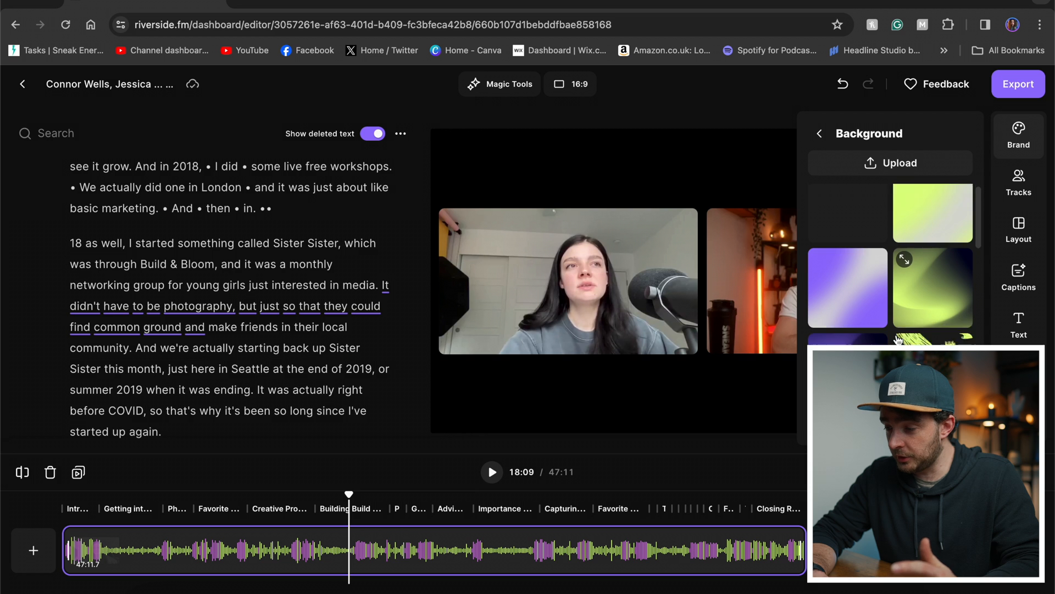
left_click(933, 214)
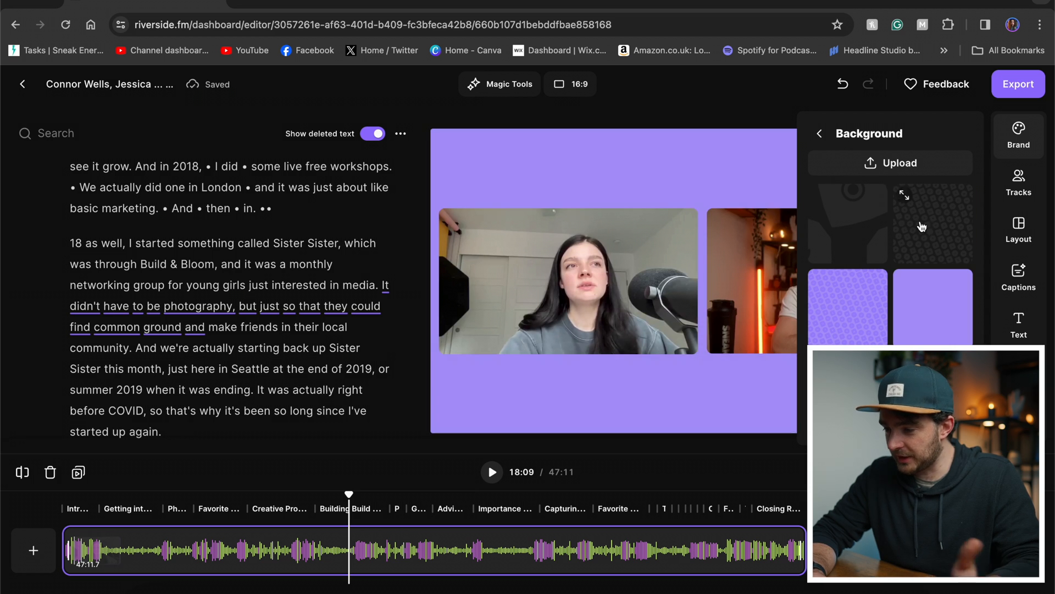
left_click(932, 225)
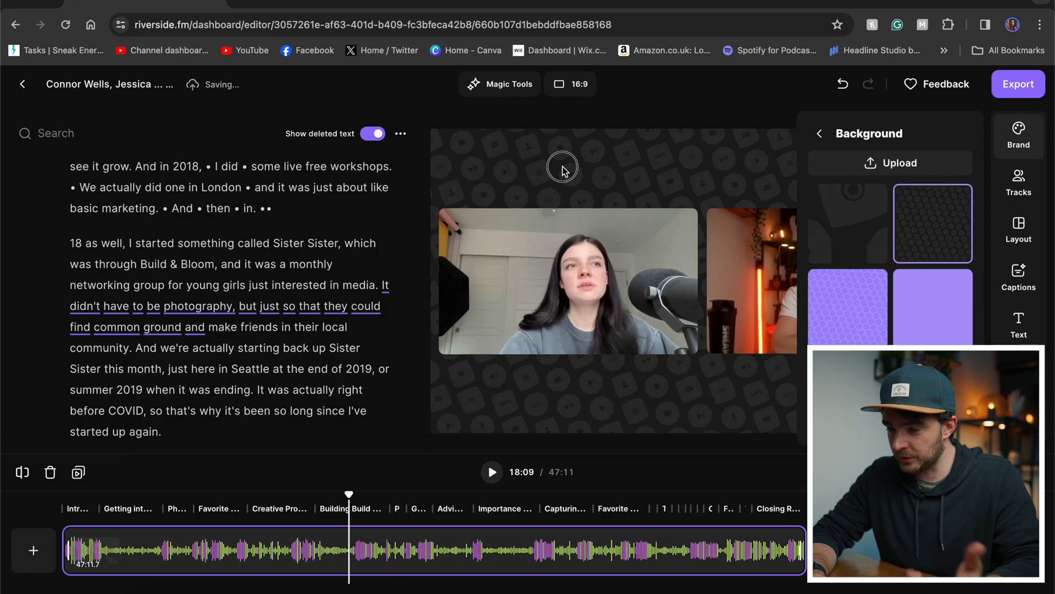
left_click(1017, 84)
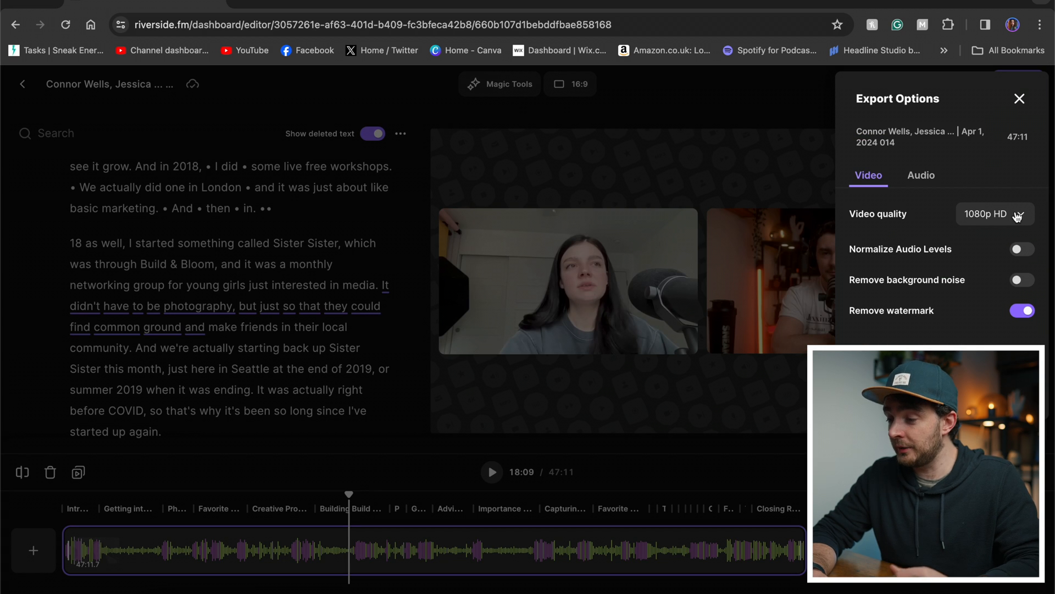
- Choose 2160p 4K export quality and return to the recording's edits page
left_click(996, 214)
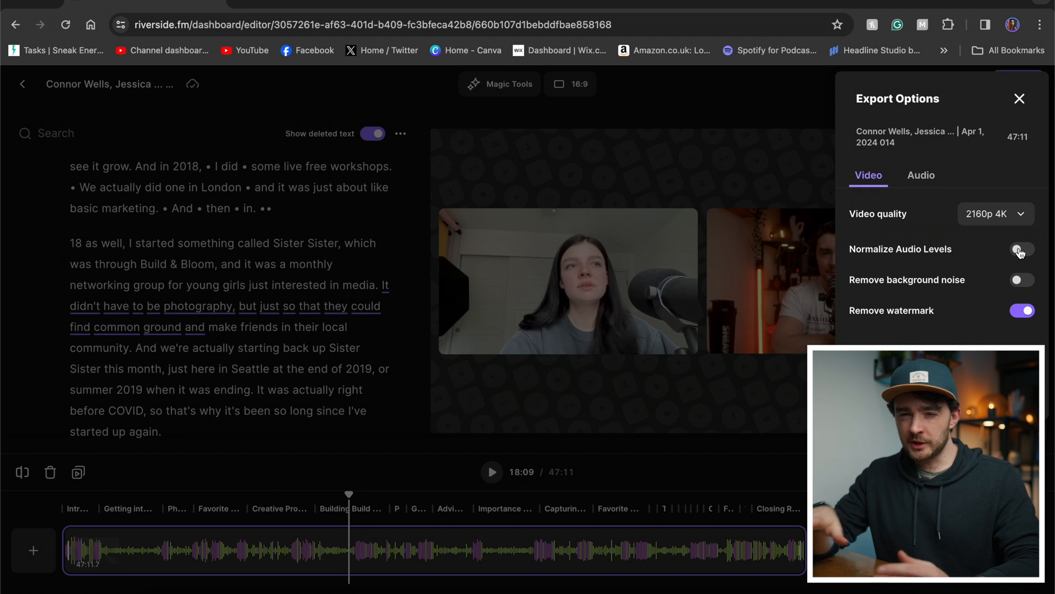
left_click(1022, 249)
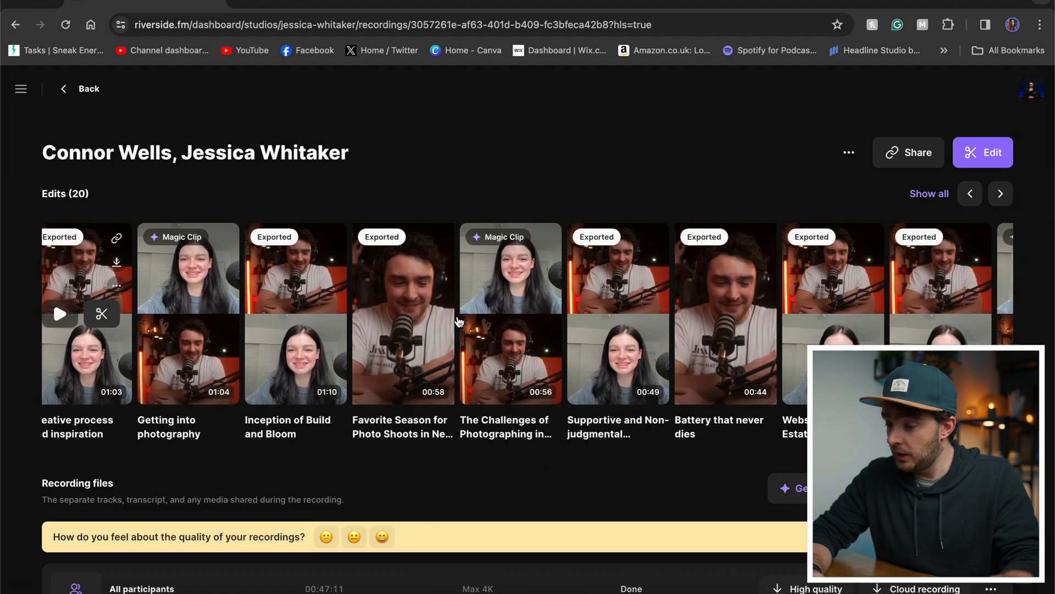
left_click(999, 194)
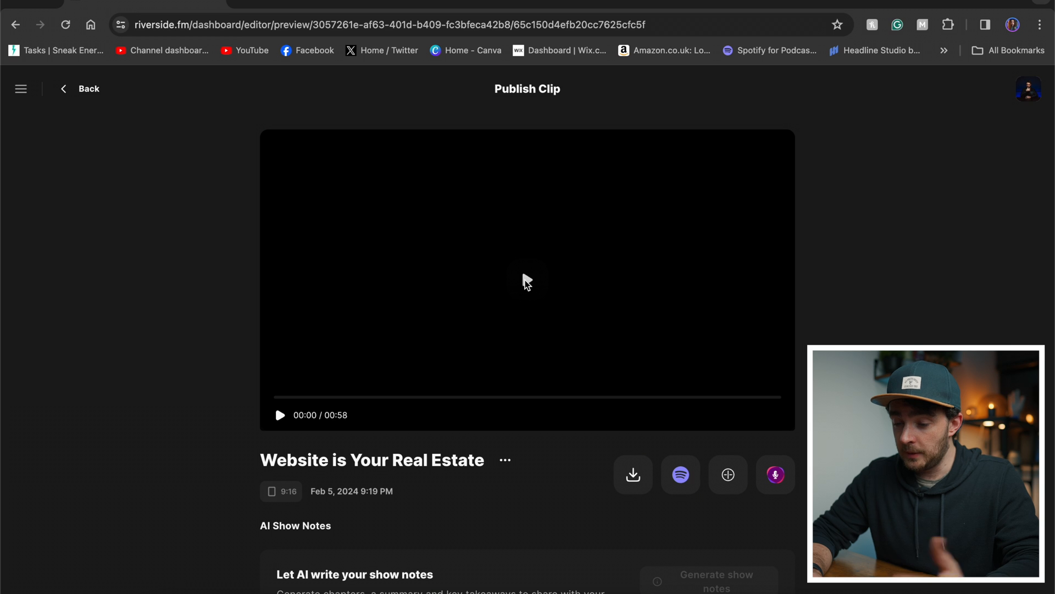
left_click(280, 415)
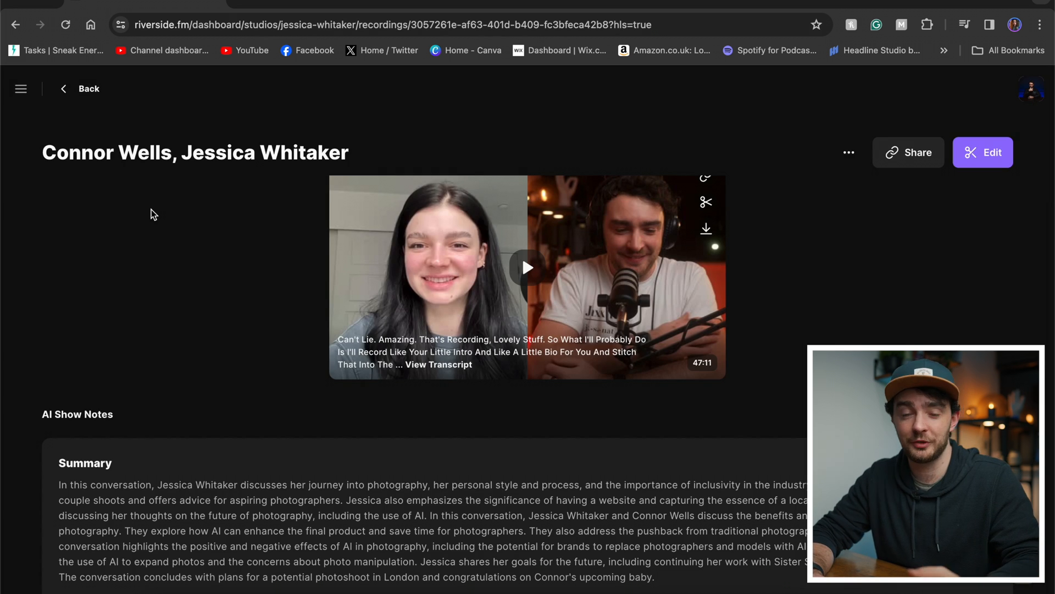
- Scroll through the AI show notes takeaways, sound bites and chapter list
scroll("down", 3)
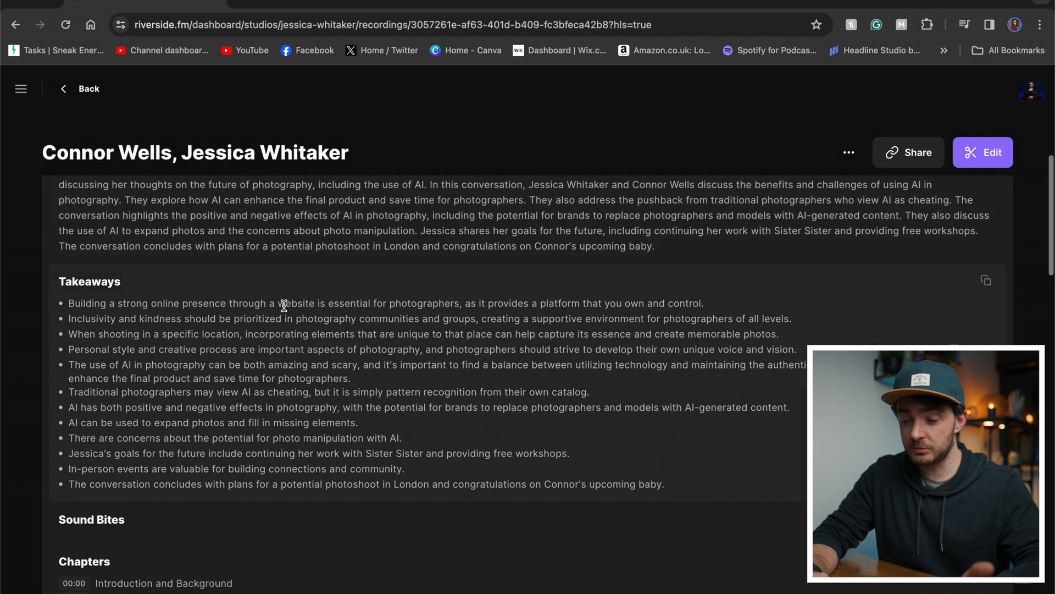
scroll("down", 3)
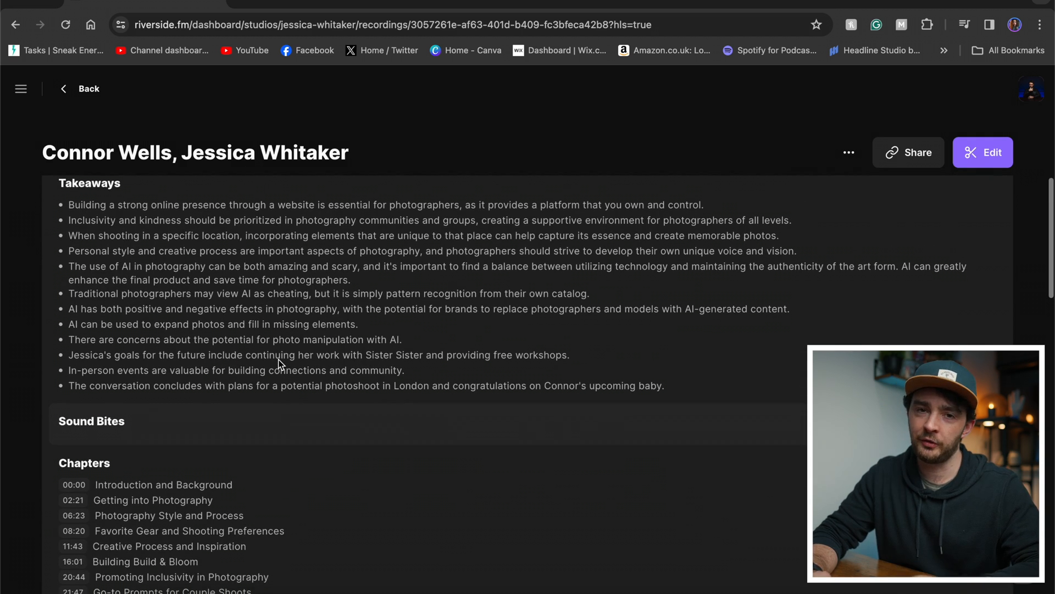
scroll("down", 3)
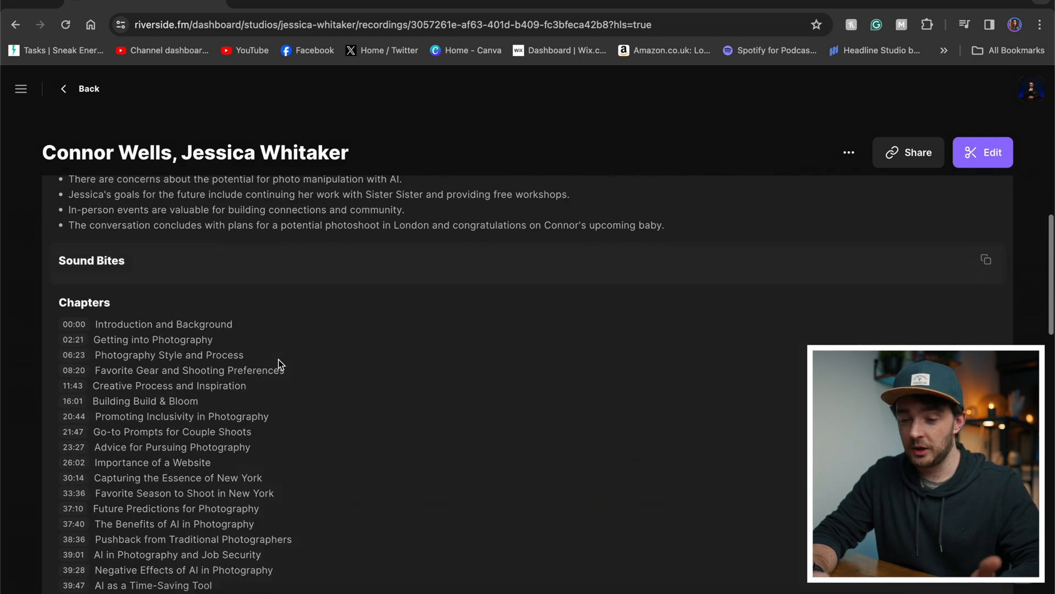
scroll("down", 3)
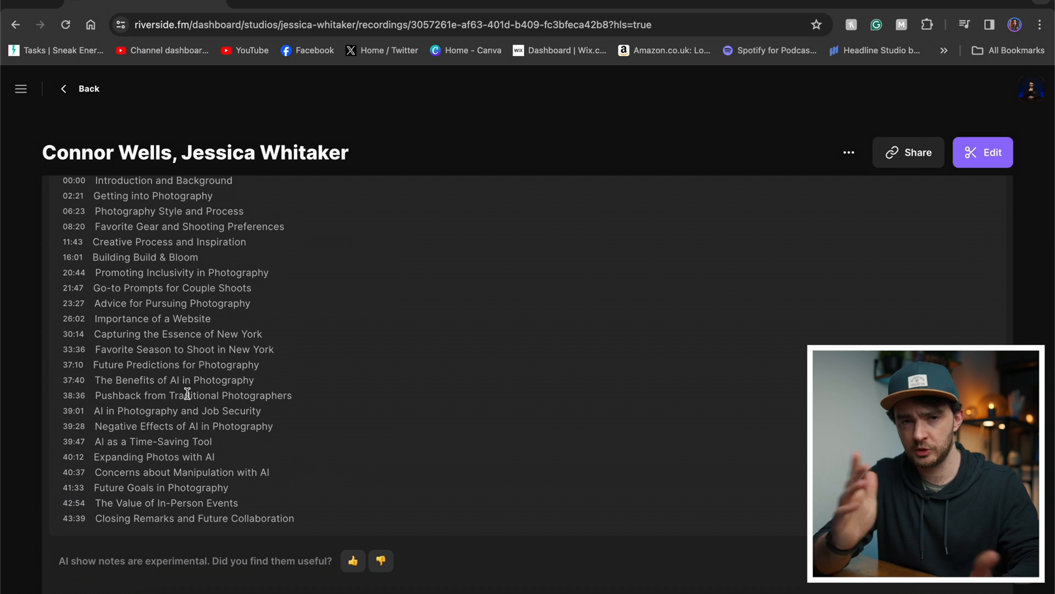
mouse_move(80, 396)
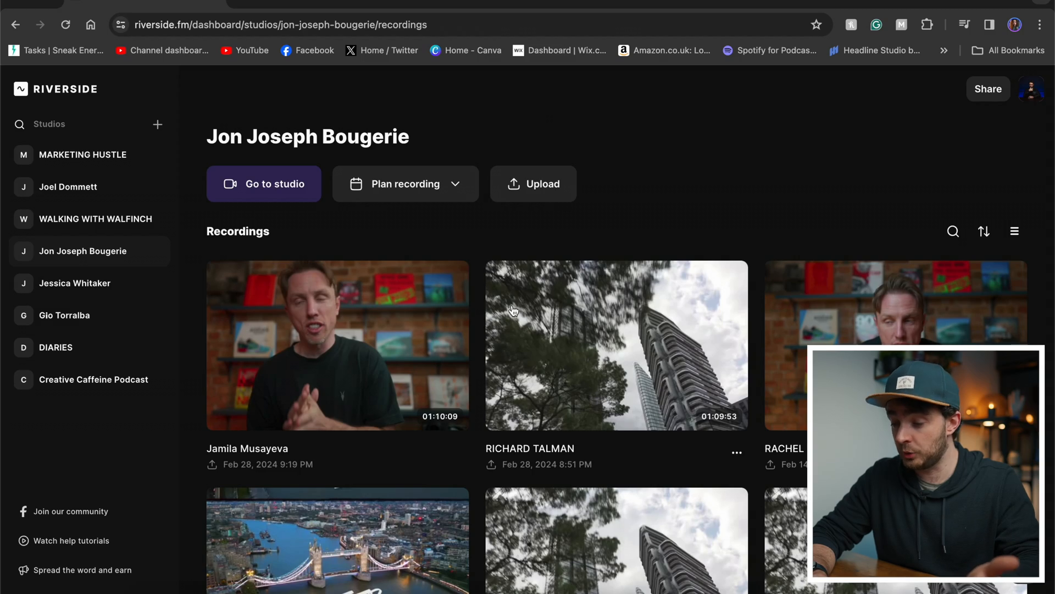
- Open the tower-block recording and preview it from around 32:26
left_click(615, 345)
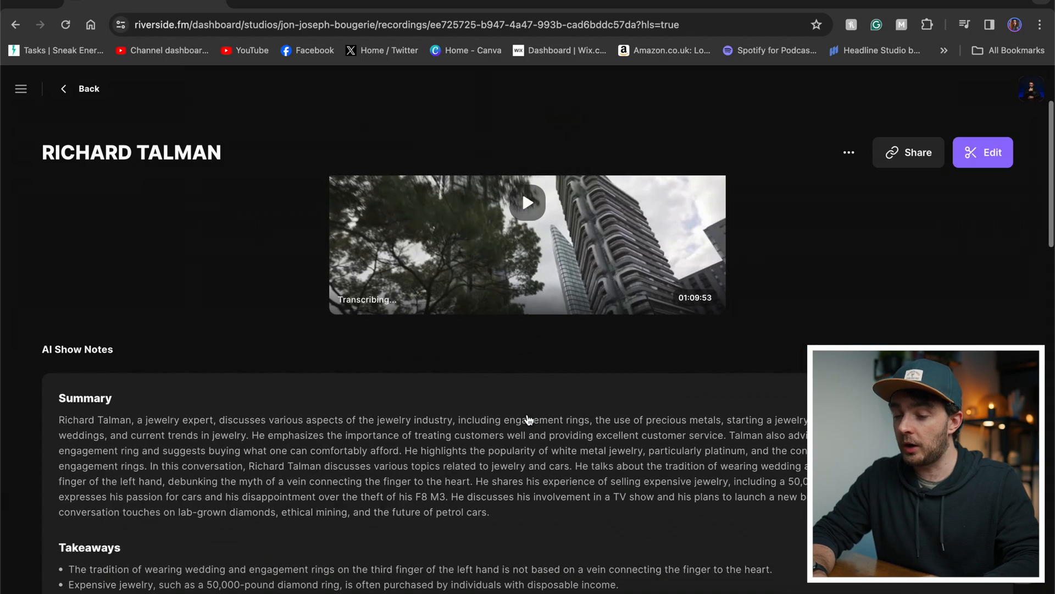
left_click(982, 152)
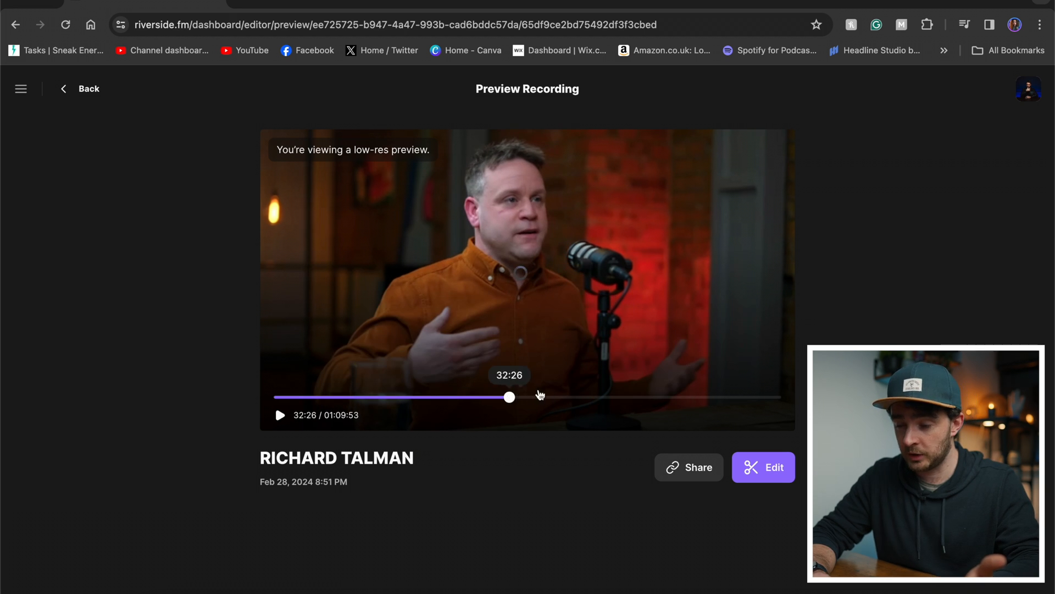
left_click_drag(510, 397, 548, 396)
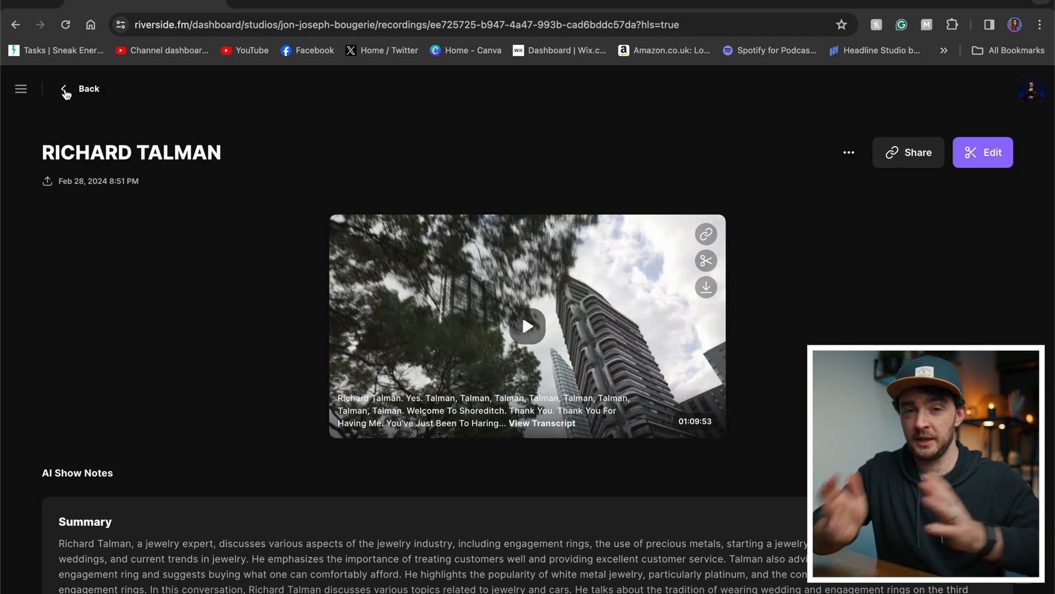
mouse_move(136, 160)
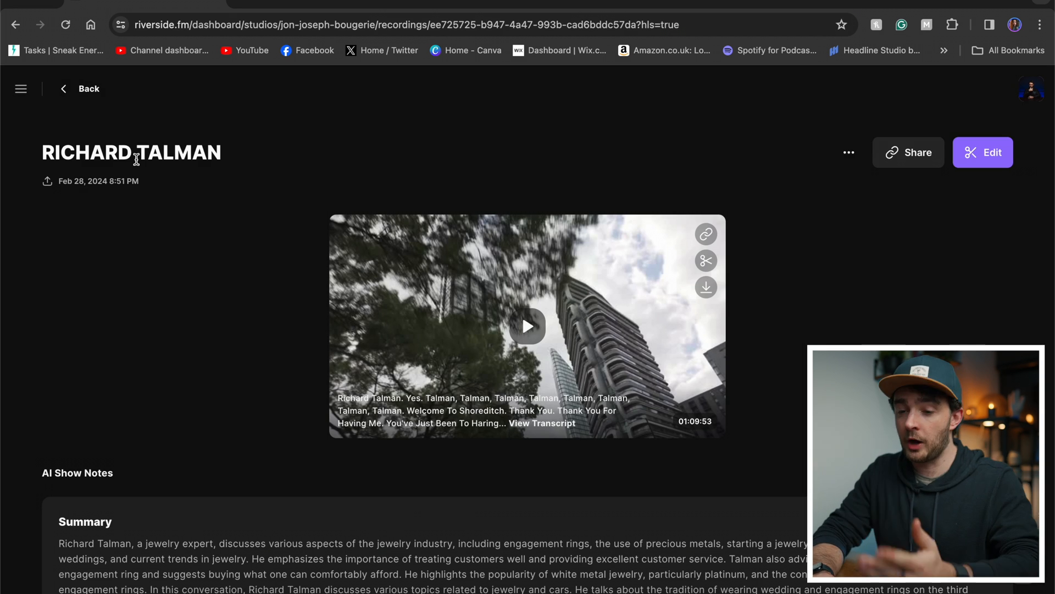
- Read down through the recording's AI summary, takeaways and chapters
scroll("down", 3)
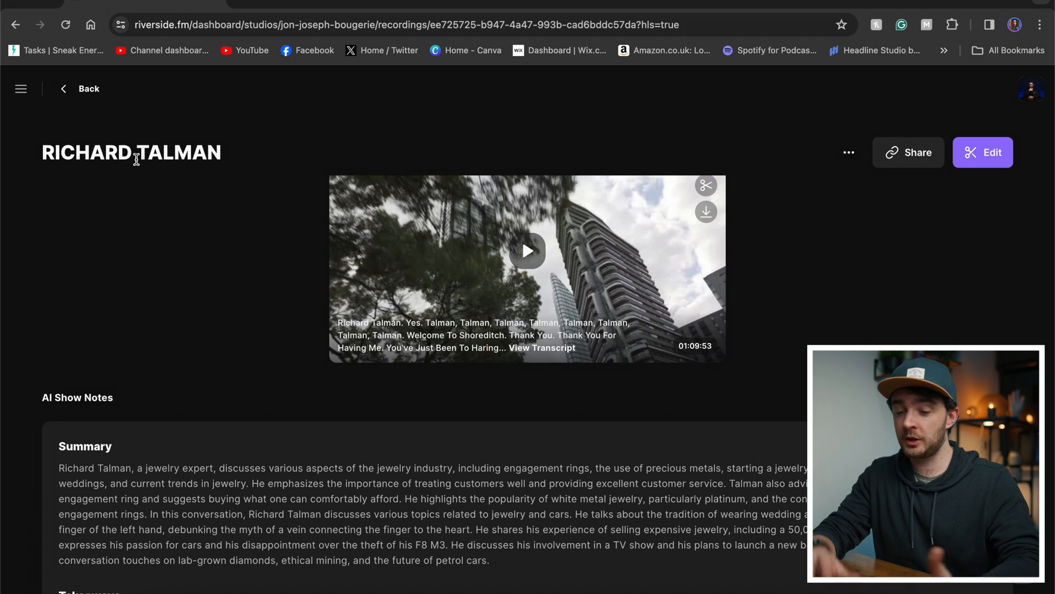
scroll("down", 3)
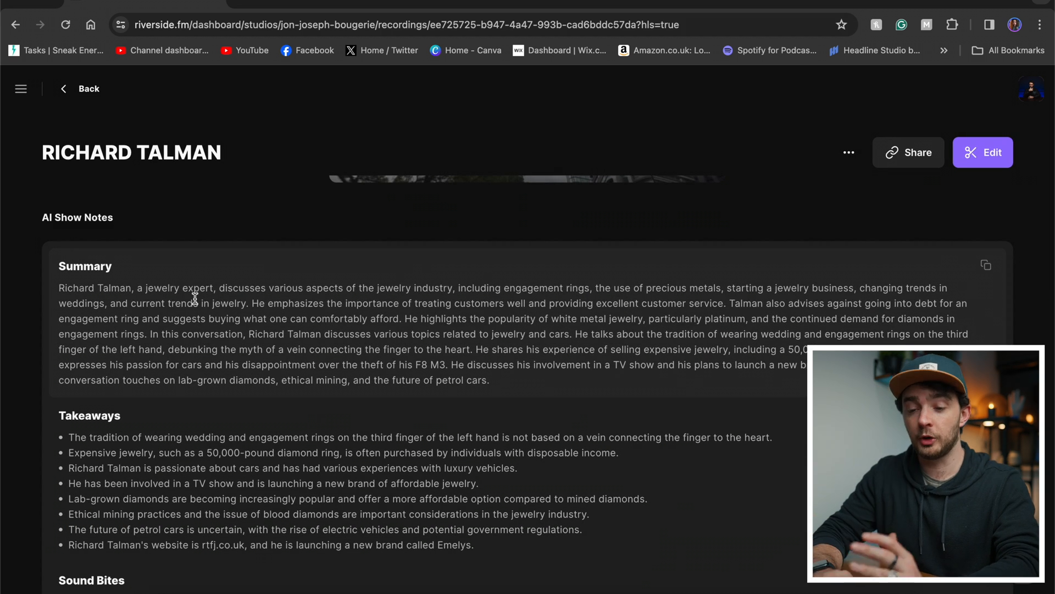
scroll("down", 3)
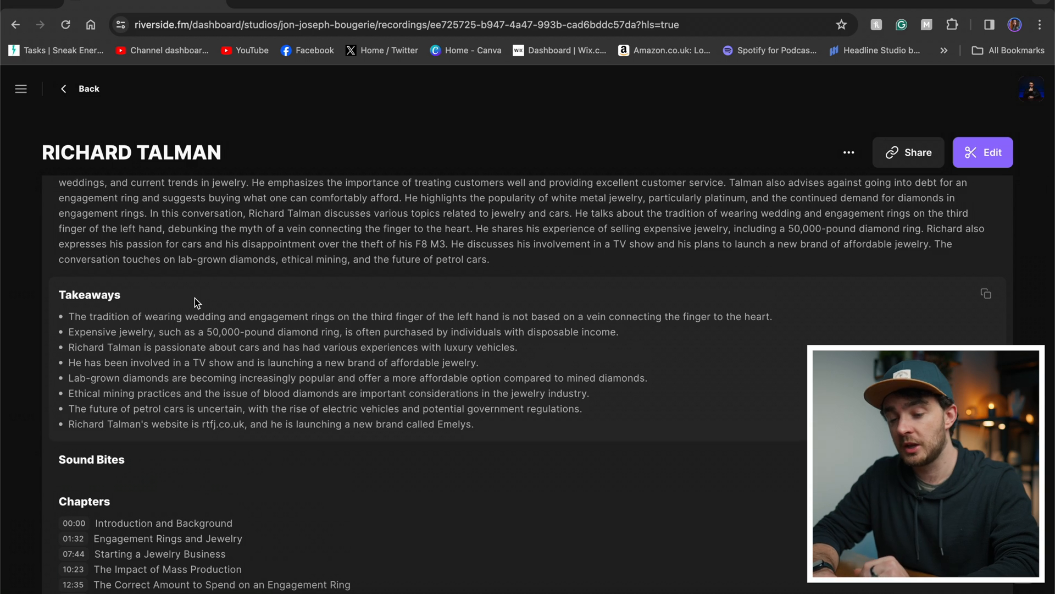
scroll("down", 3)
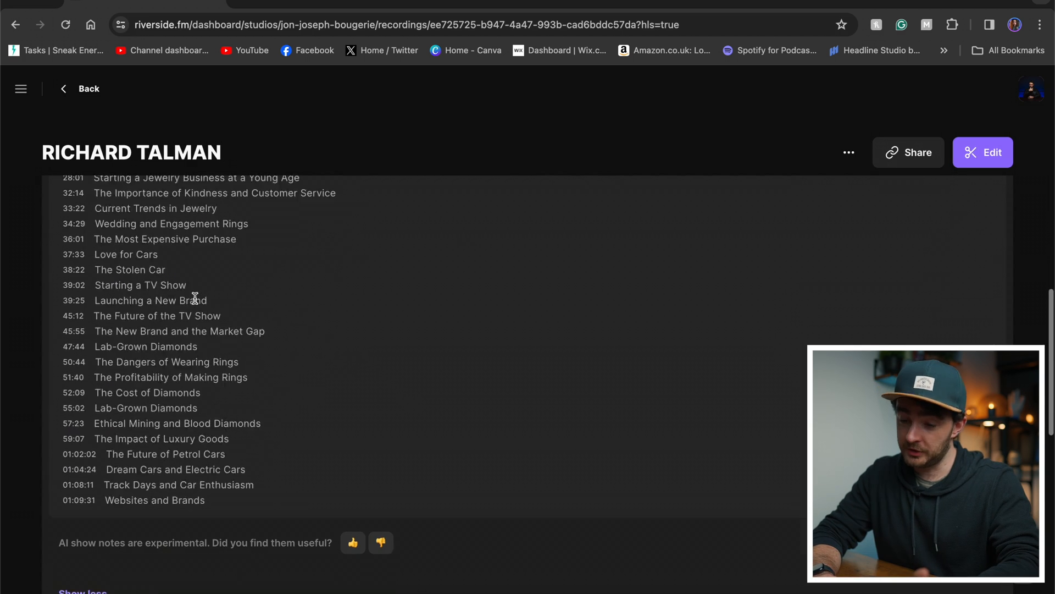
scroll("down", 3)
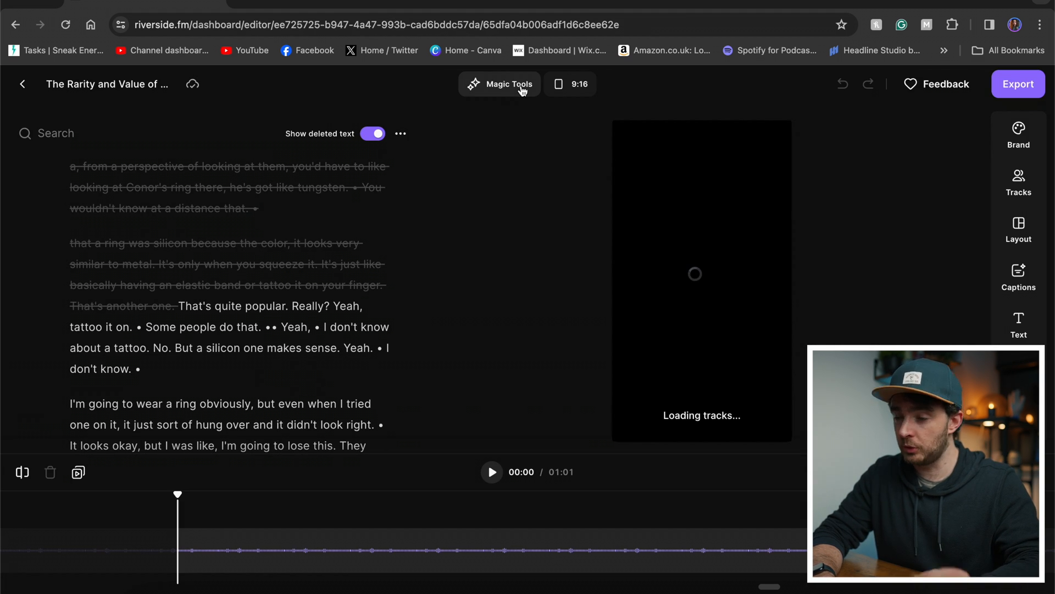
- Apply the Super fast pace in Magic Tools, shortening the clip from 1:01 to 0:53
left_click(499, 83)
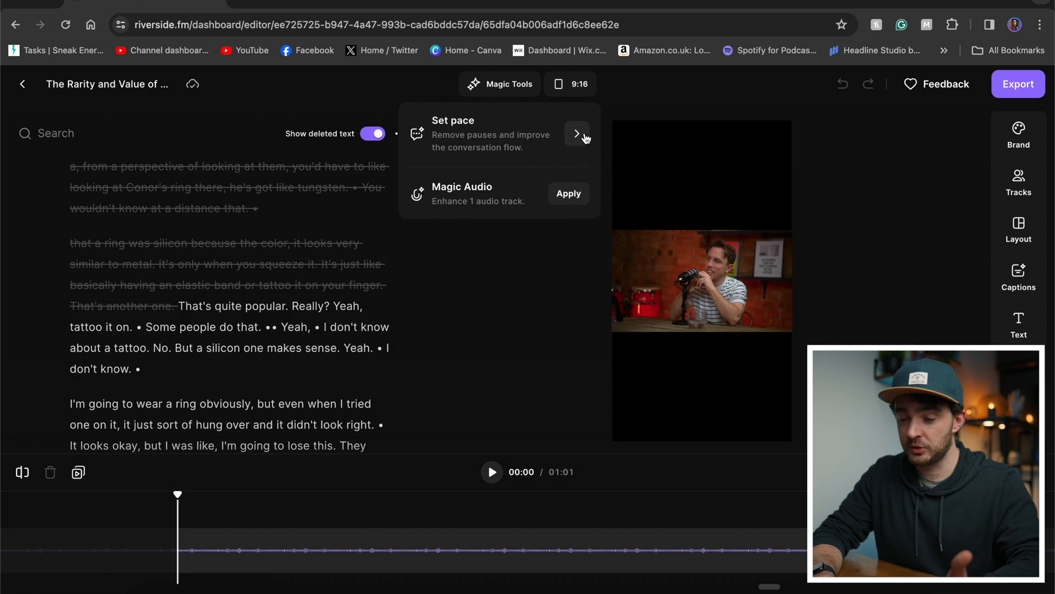
left_click(576, 133)
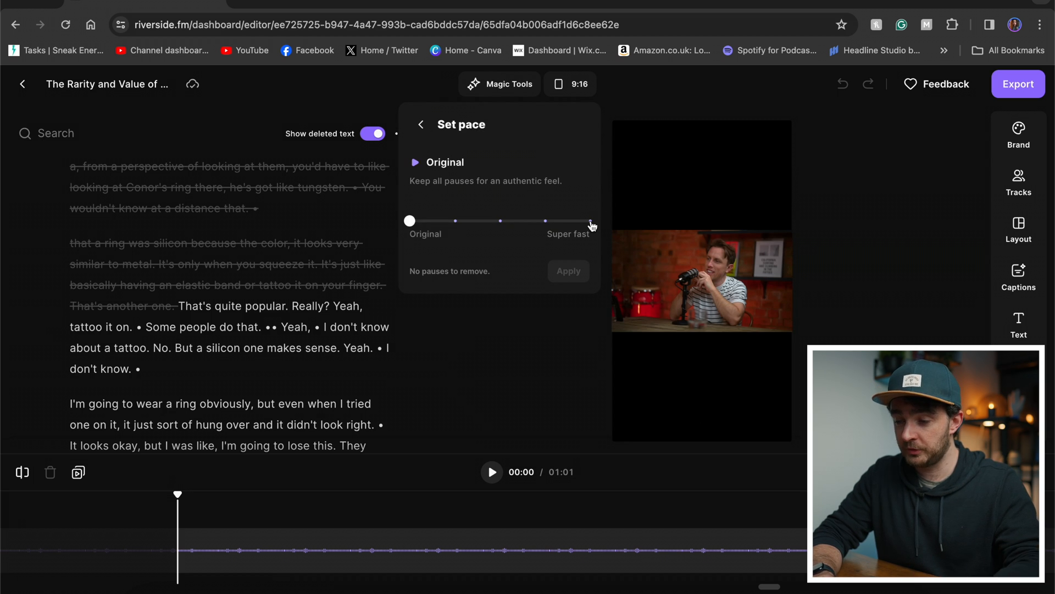
left_click_drag(409, 221, 589, 221)
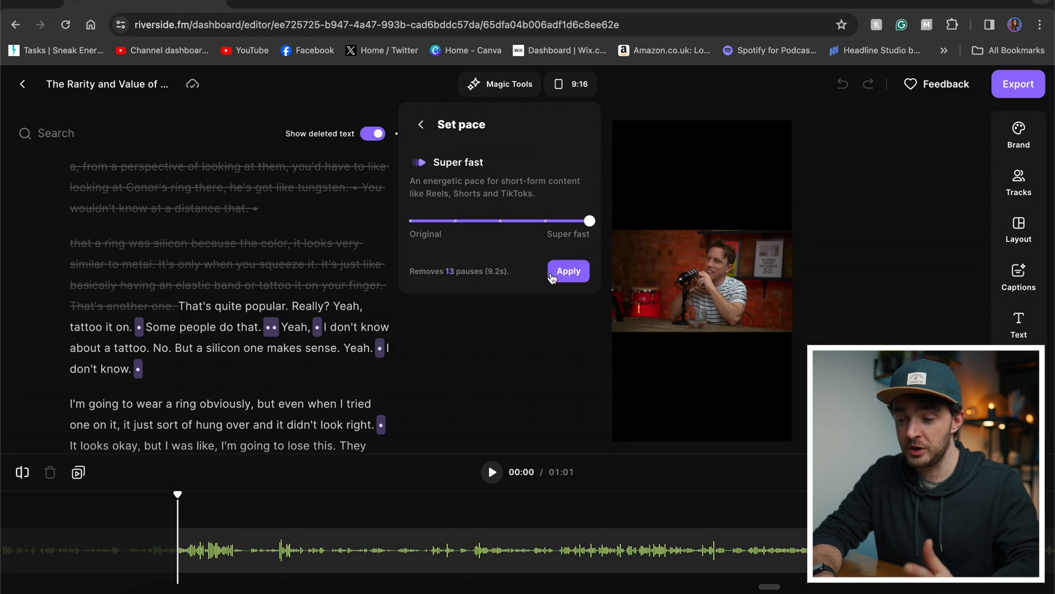
left_click(567, 270)
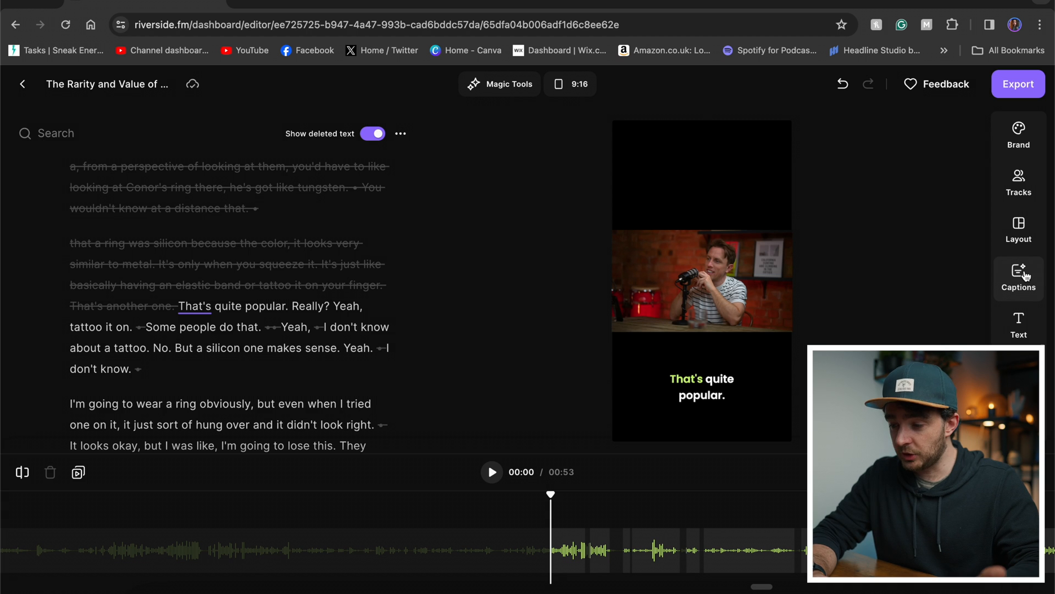
- Drag the caption up over the speaker and set the layout to fill the 9:16 frame
left_click(1018, 278)
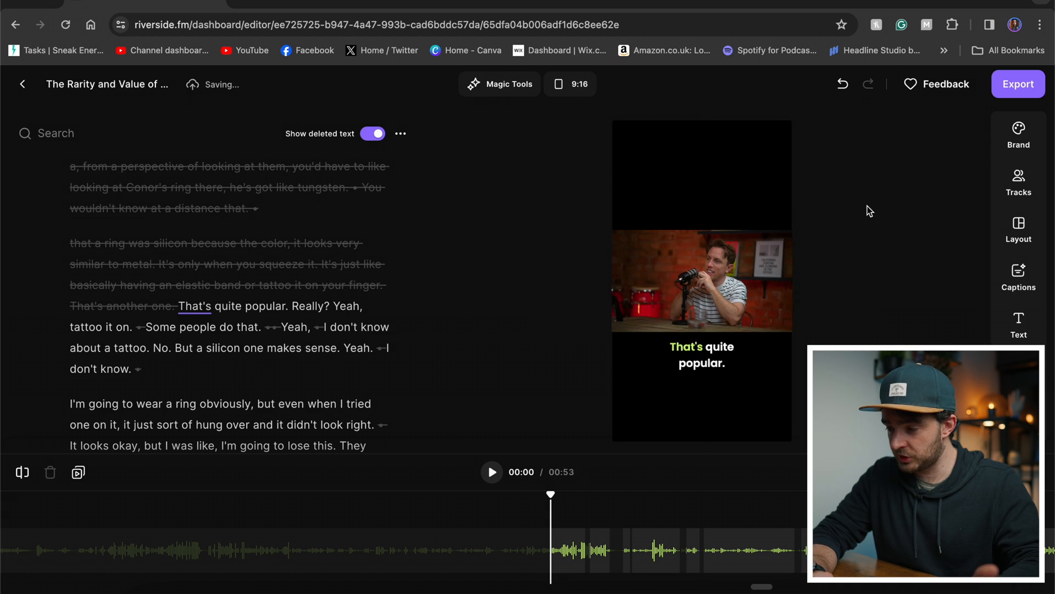
left_click(701, 355)
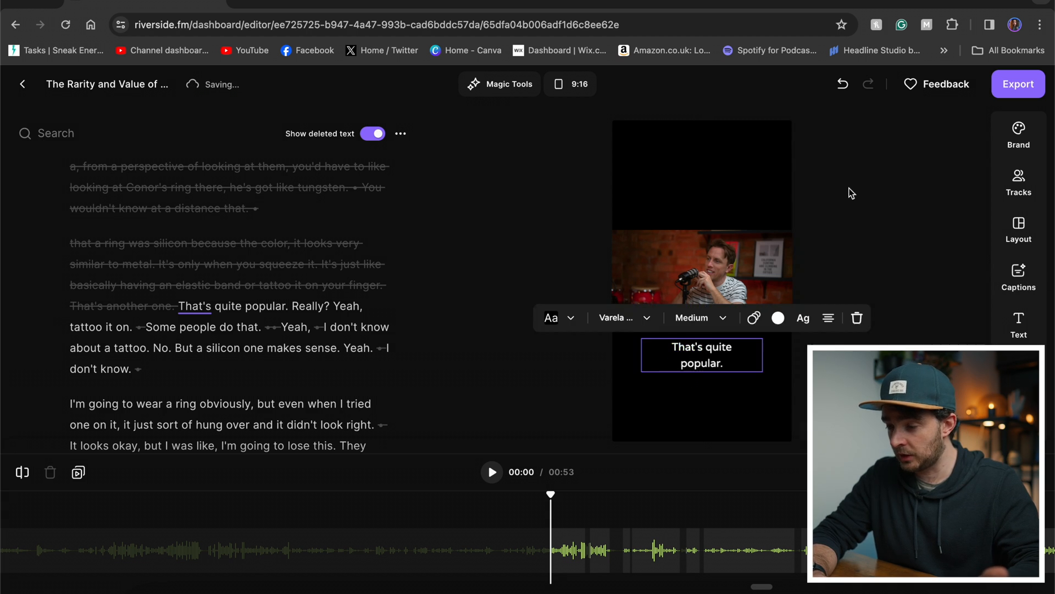
left_click_drag(701, 355, 701, 320)
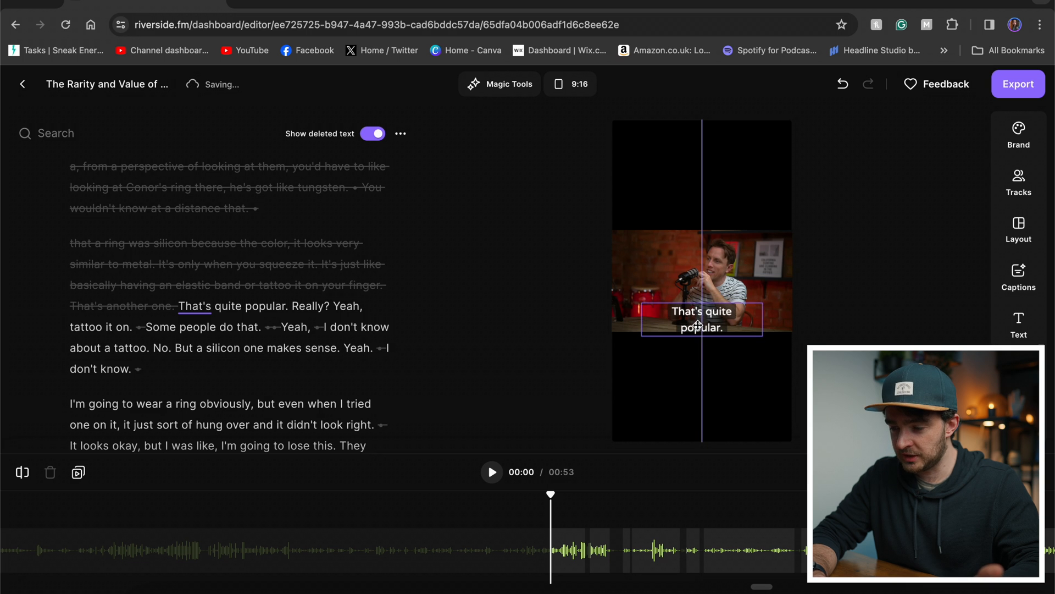
left_click(702, 318)
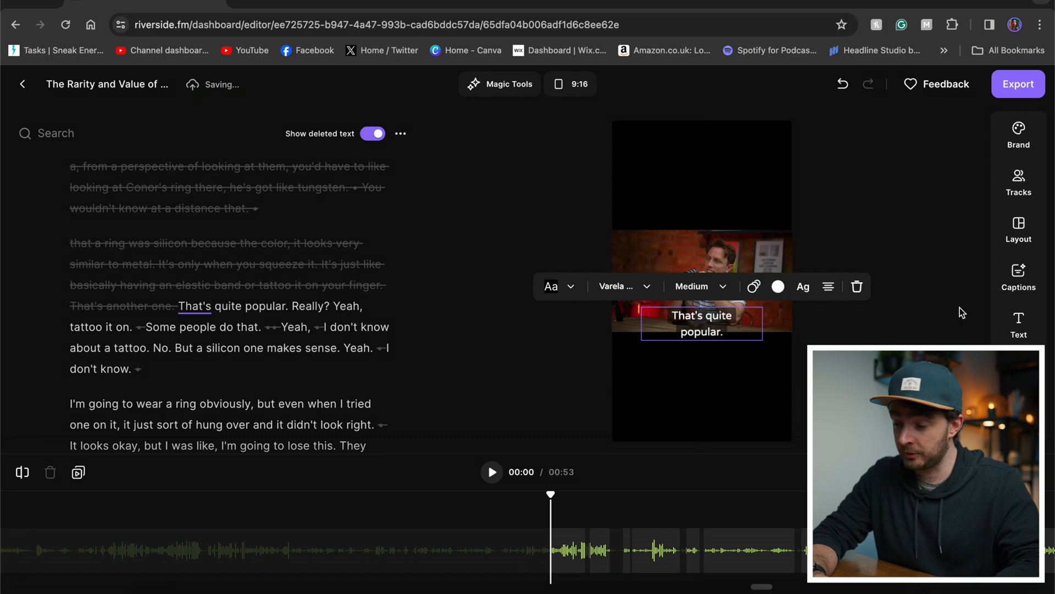
left_click(1019, 230)
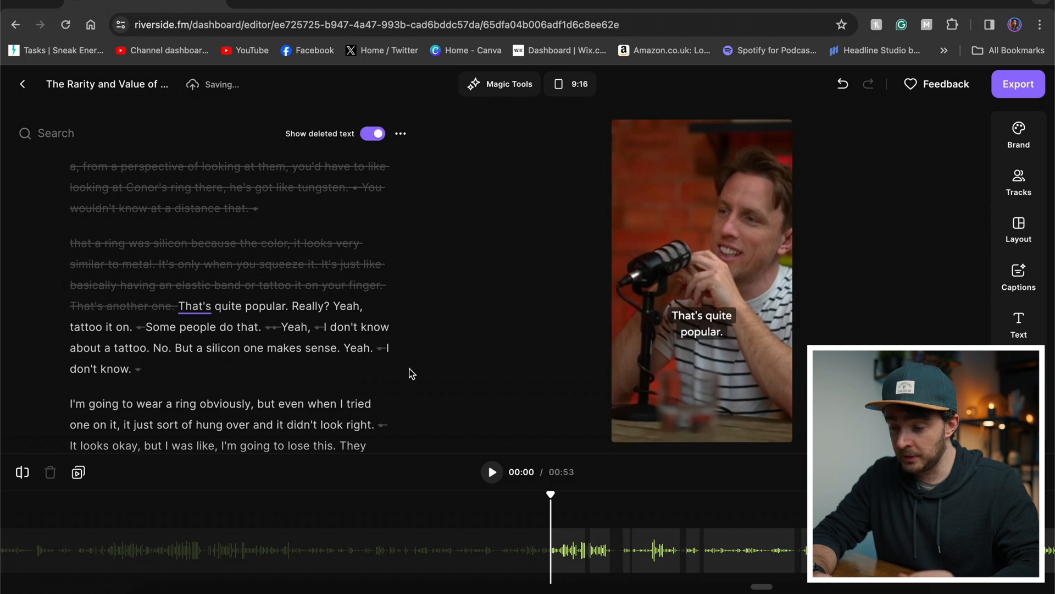
scroll("down", 3)
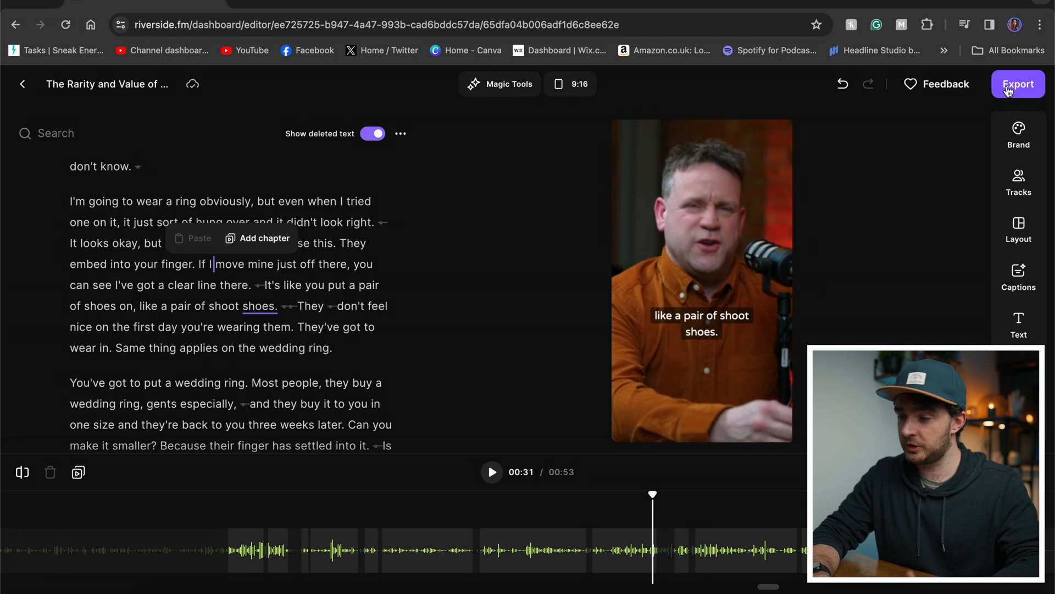
- Export the vertical clip with 2160p 4K video quality
left_click(1017, 84)
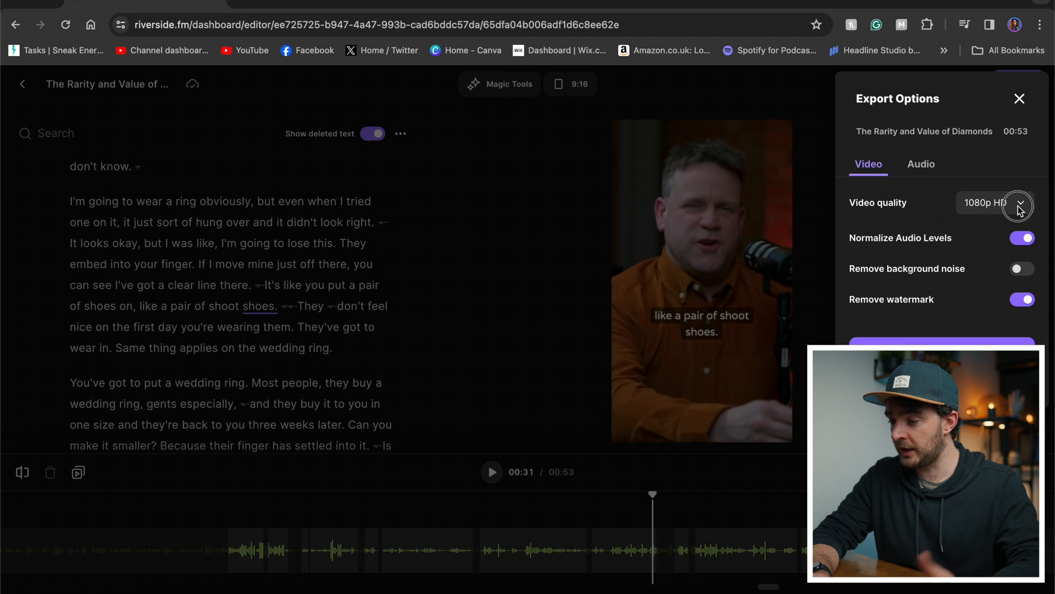
left_click(996, 203)
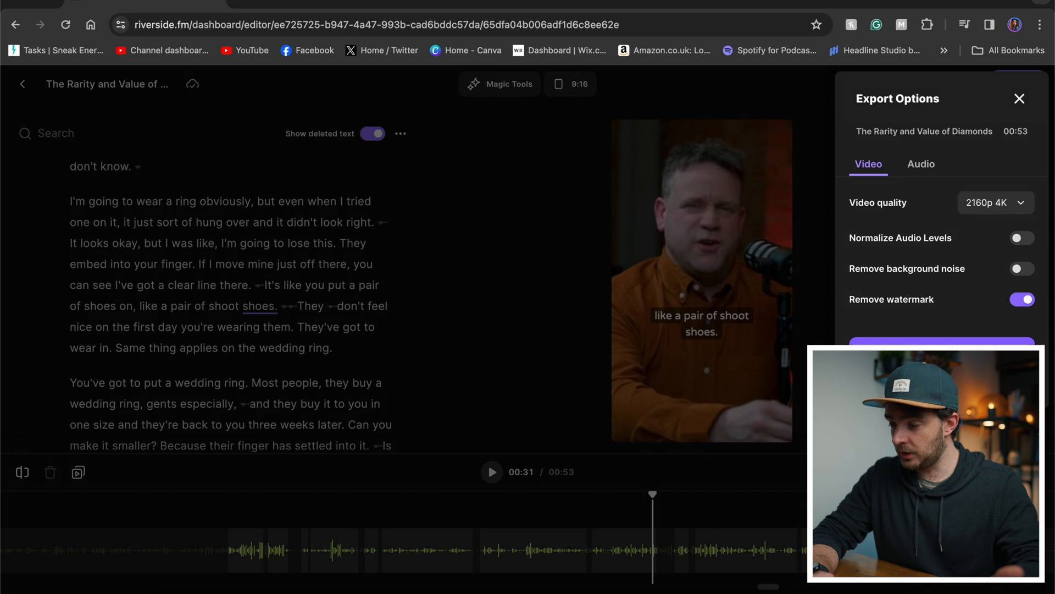
left_click(15, 25)
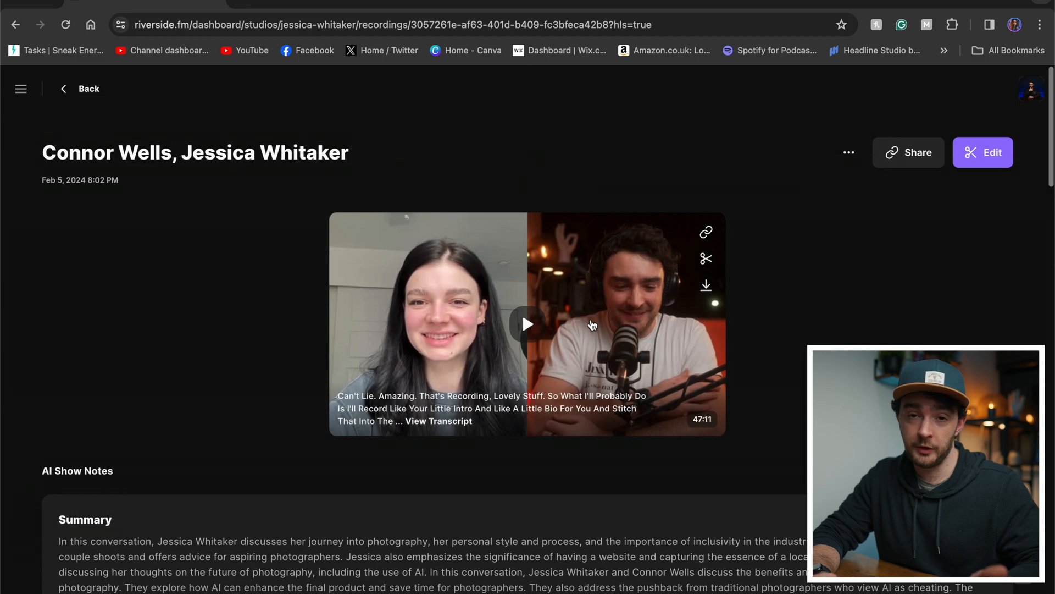
scroll("down", 3)
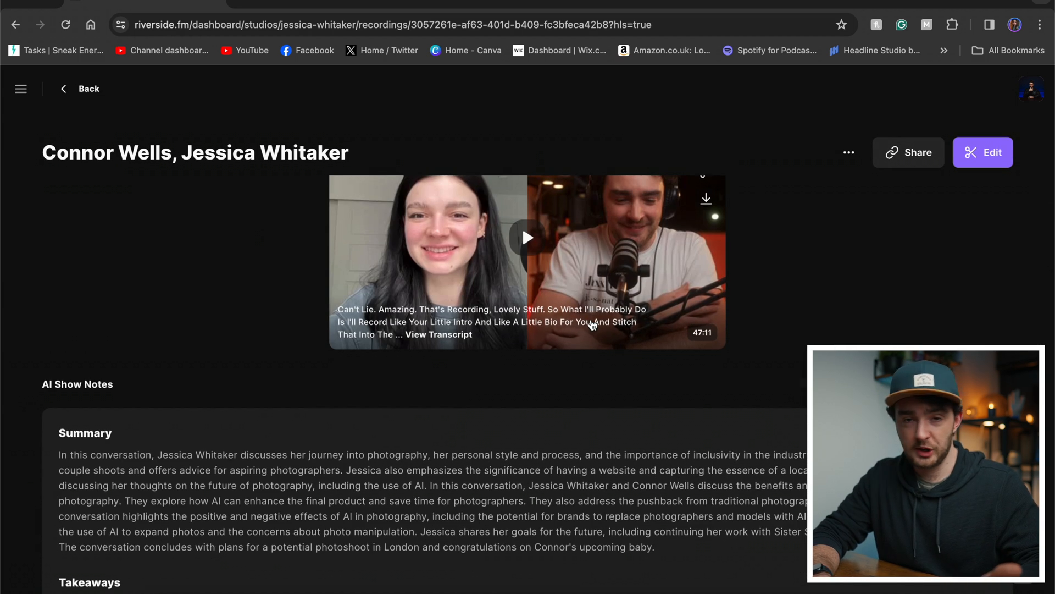
scroll("down", 3)
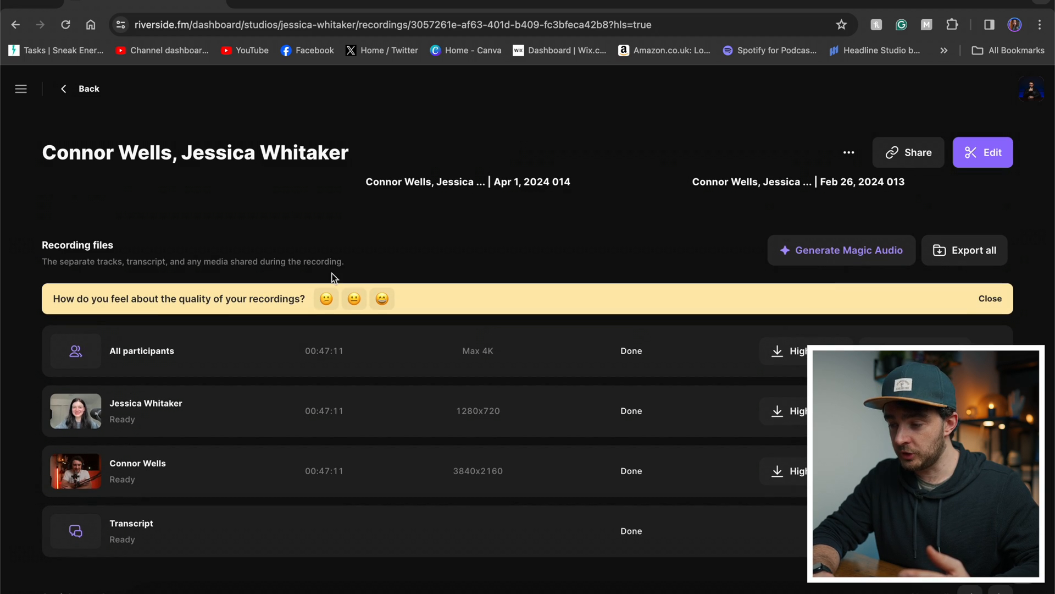
mouse_move(841, 250)
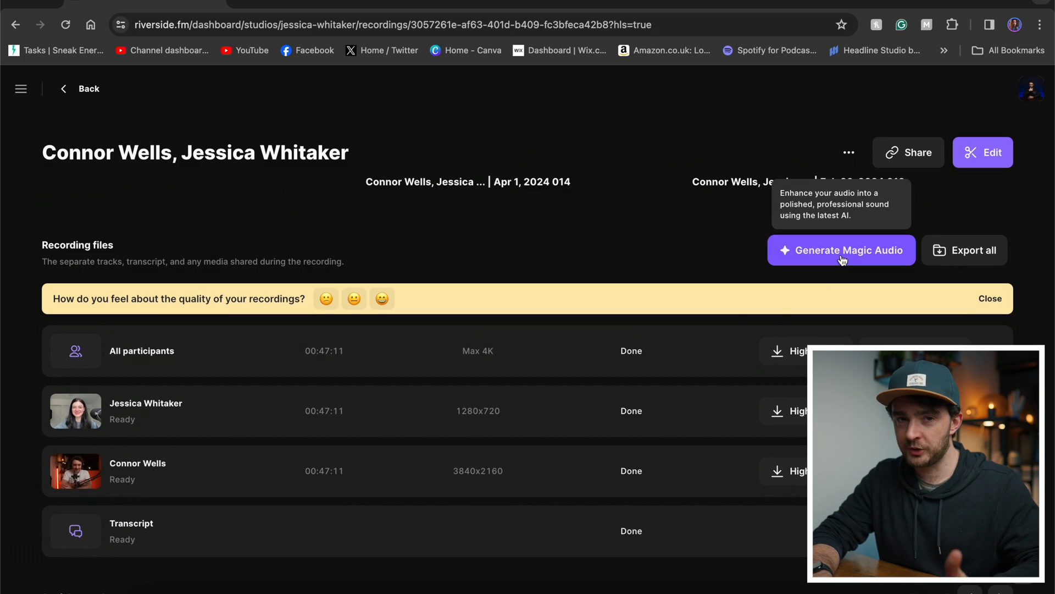
scroll("down", 3)
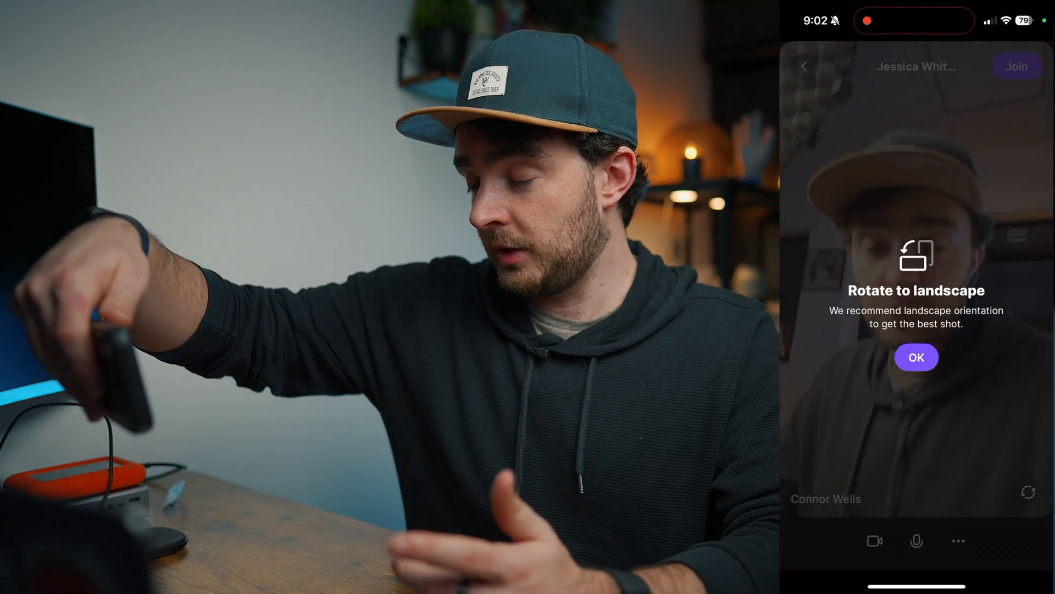
- Dismiss the Rotate to landscape prompt and check the landscape camera preview
left_click(915, 357)
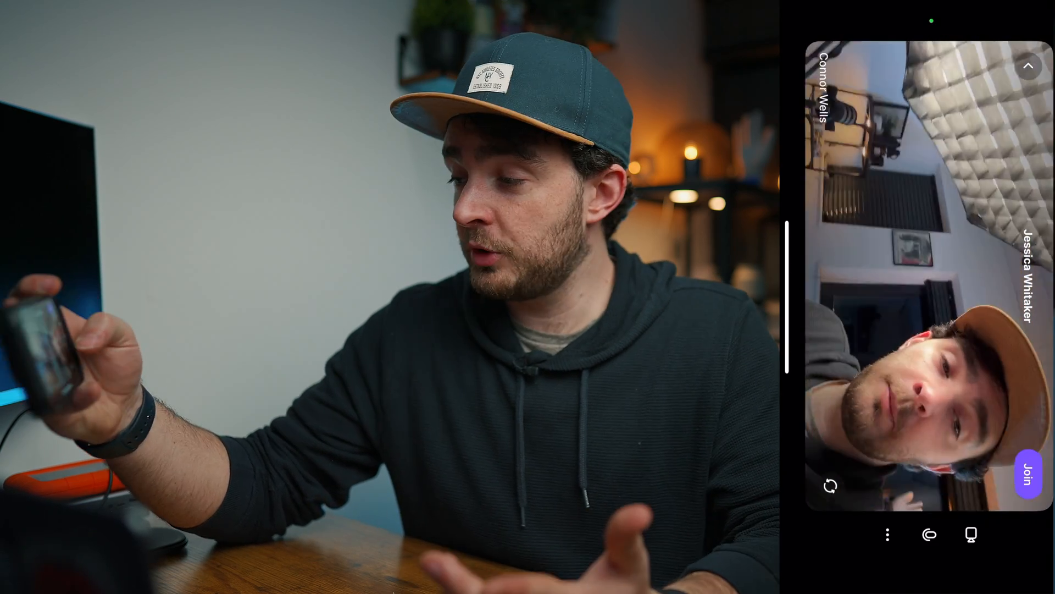
left_click(887, 534)
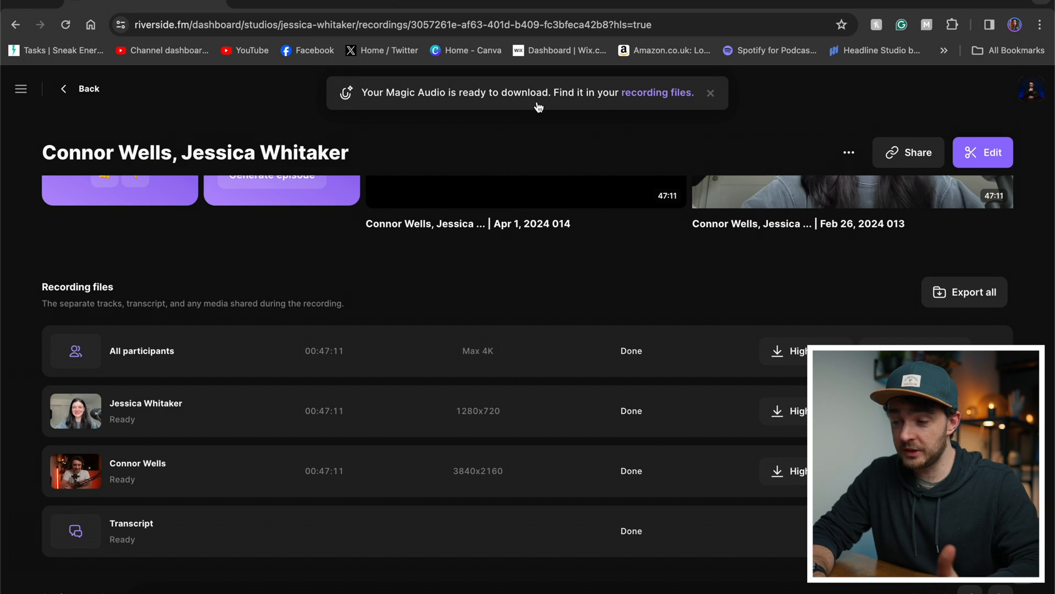
- Close the Magic Audio ready toast and choose Edit > Create new edit
left_click(710, 93)
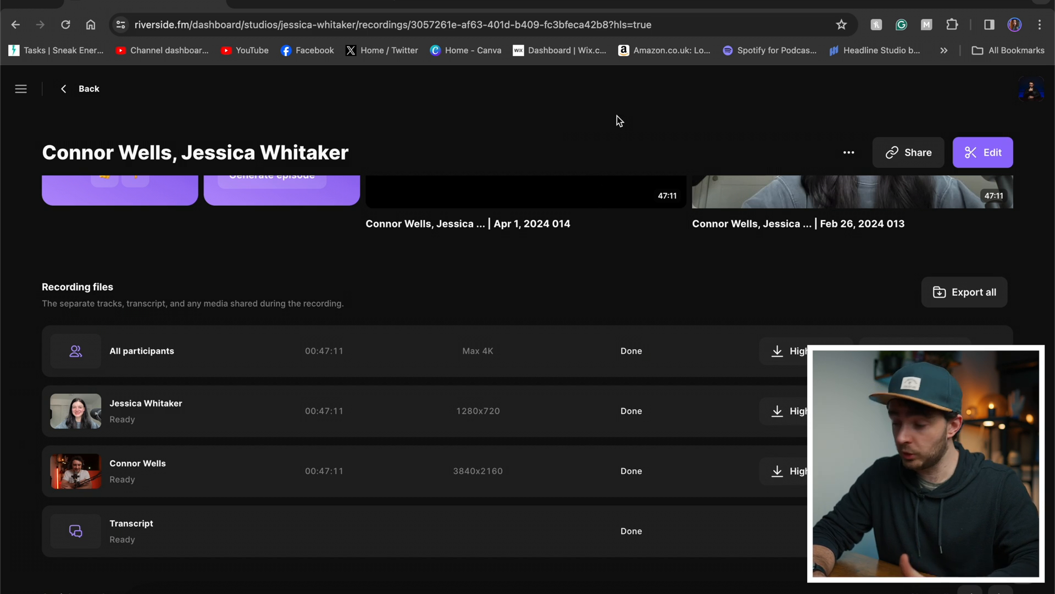
left_click(983, 153)
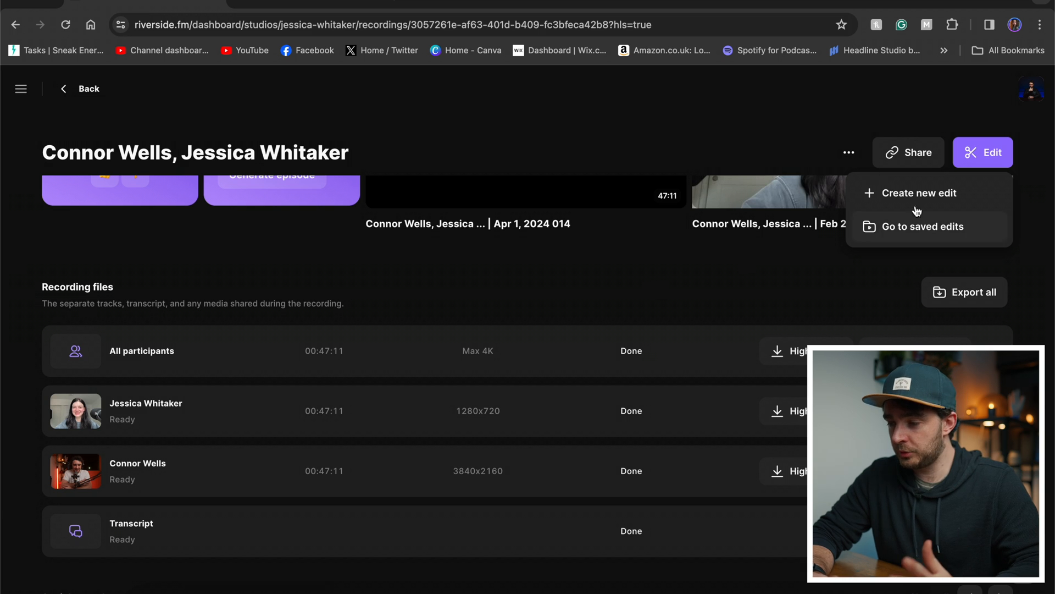
left_click(920, 193)
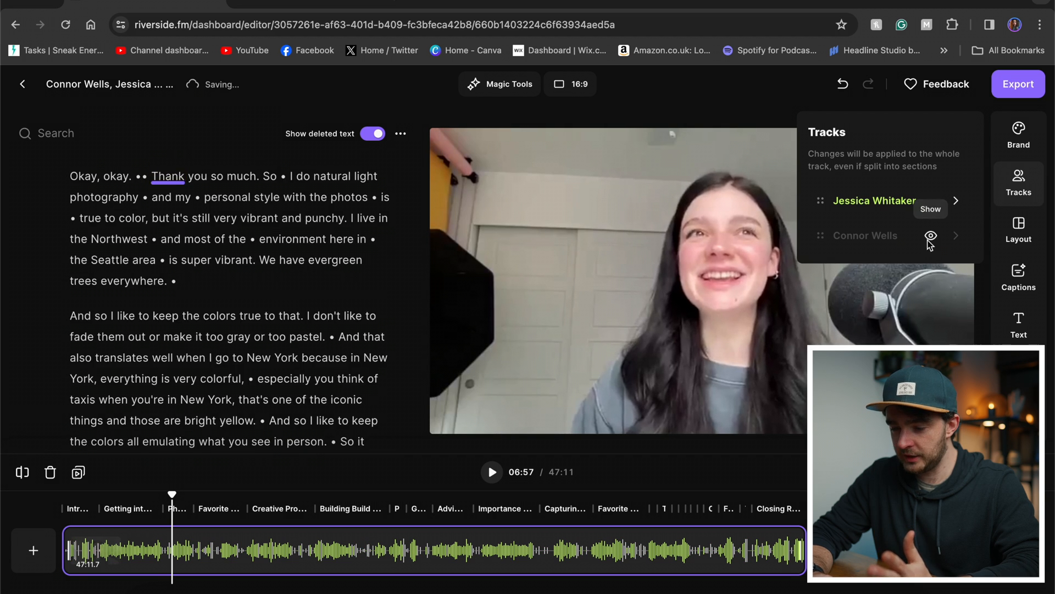
- Hide the host track so only Jessica Whitaker shows, then apply Magic Audio from Magic Tools
left_click(330, 551)
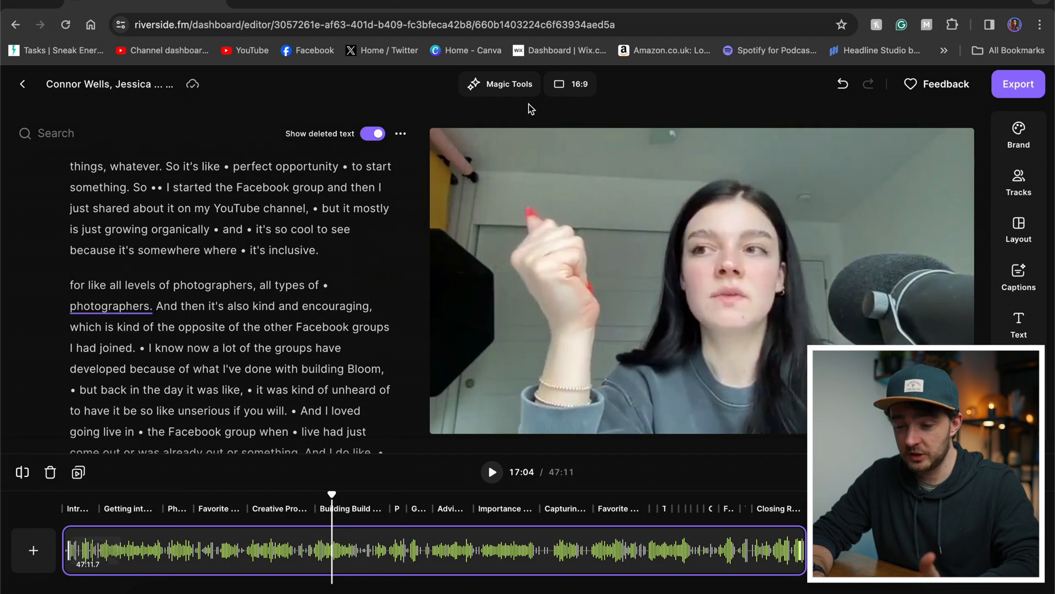
left_click(491, 472)
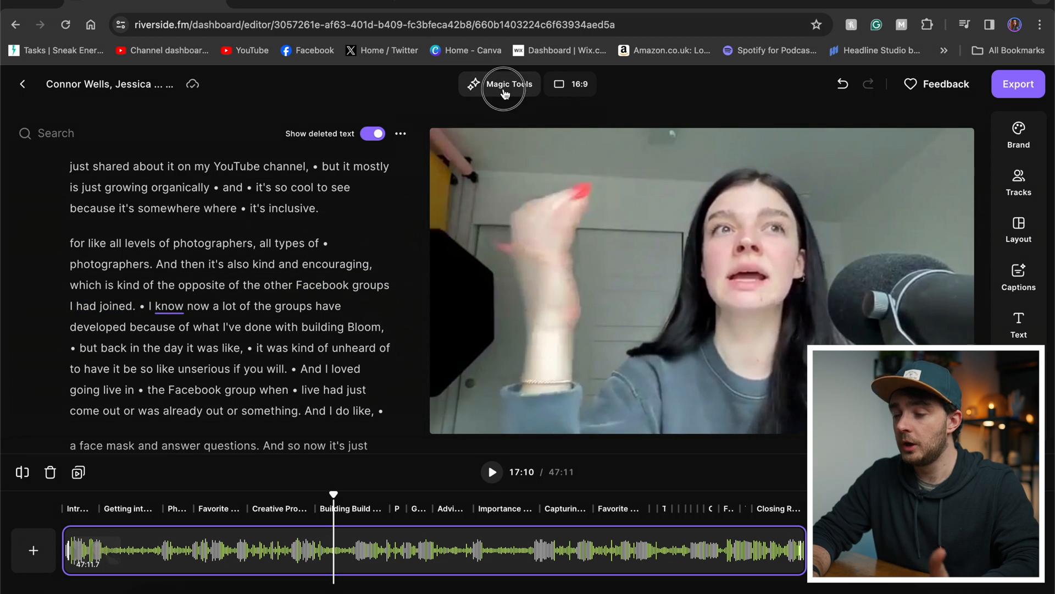
left_click(504, 84)
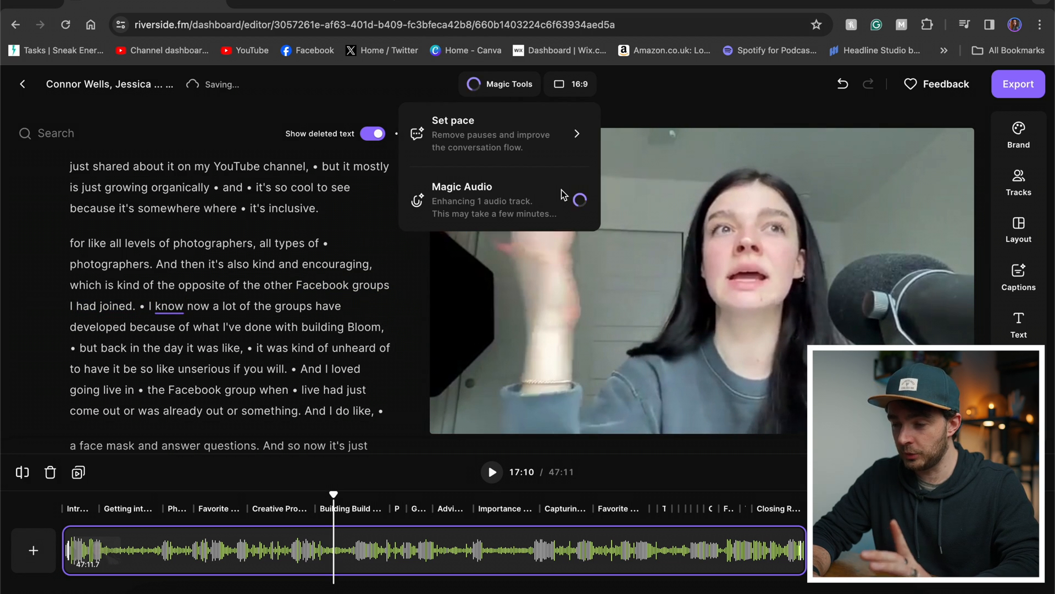